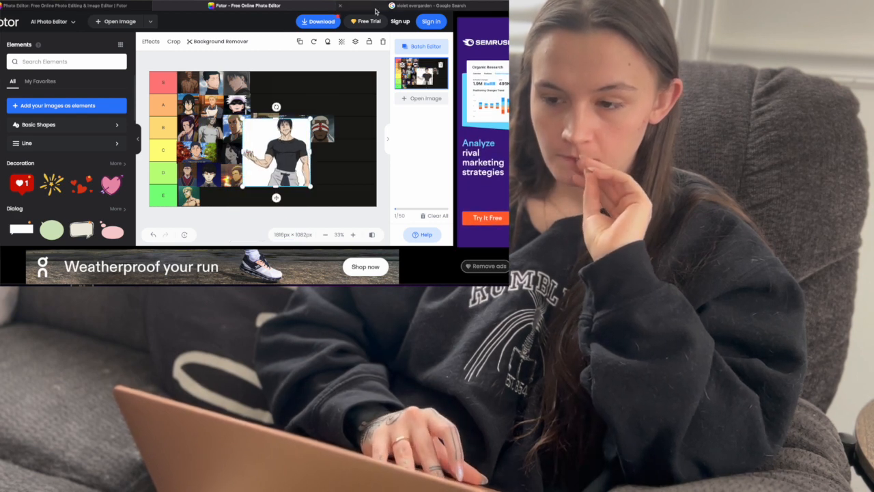
Replace the Violet Evergarden query with 'toji fushiguro' in Google Images
click(427, 5)
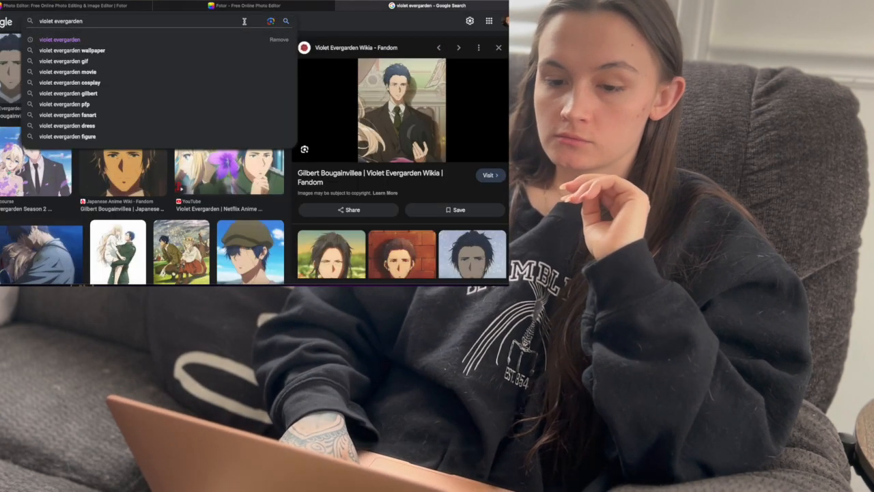
text(vi)
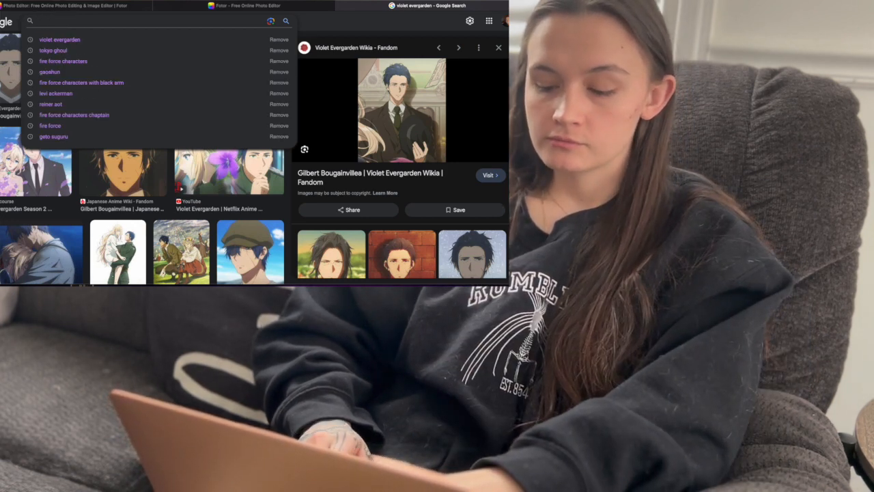
text(toji fushiguro)
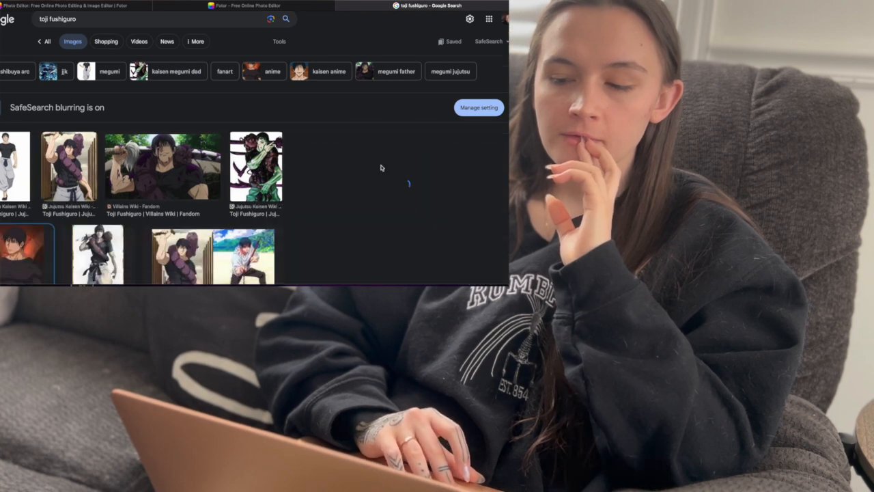
Browse the Toji results, preview the Pinterest Toji portrait, and return to the Fotor tab
click(238, 218)
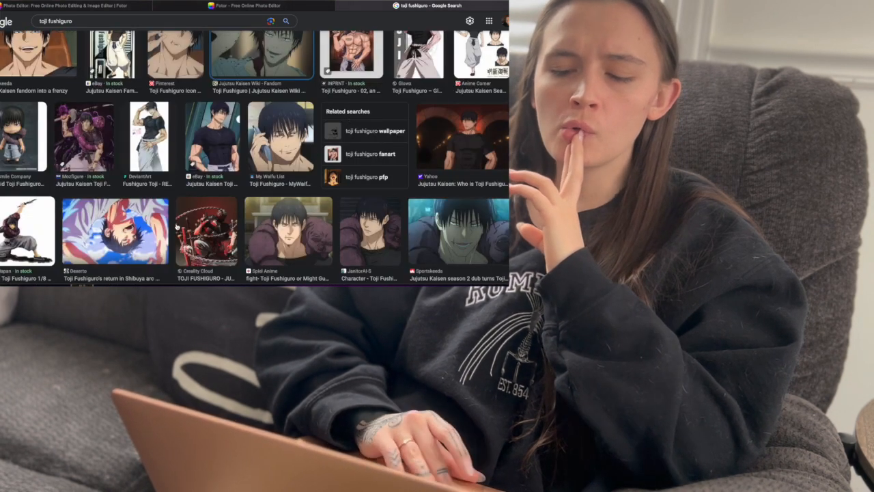
click(114, 231)
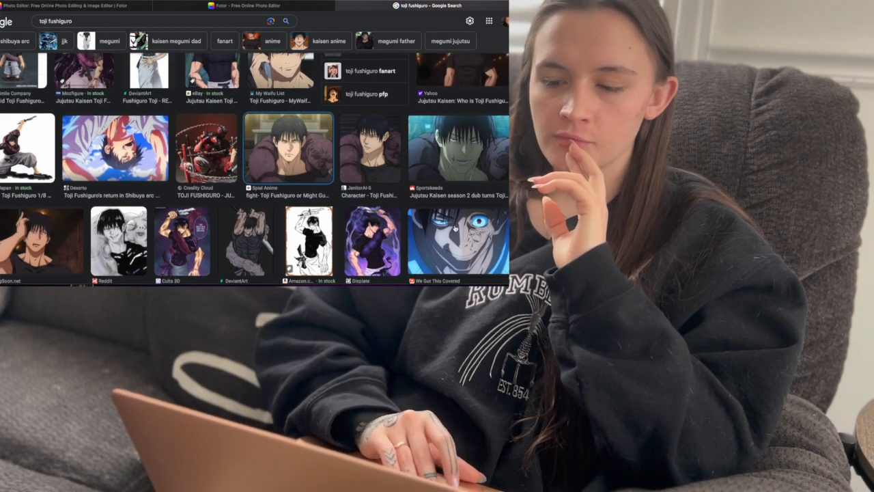
scroll(up, 3)
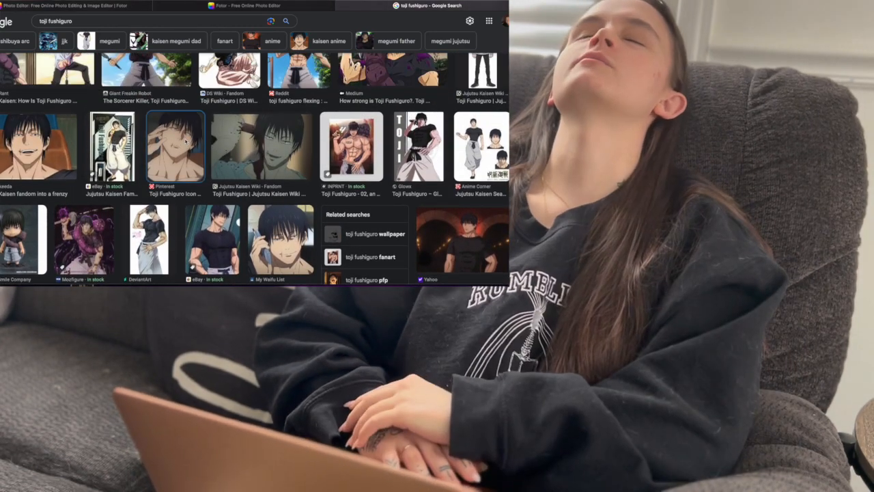
click(174, 147)
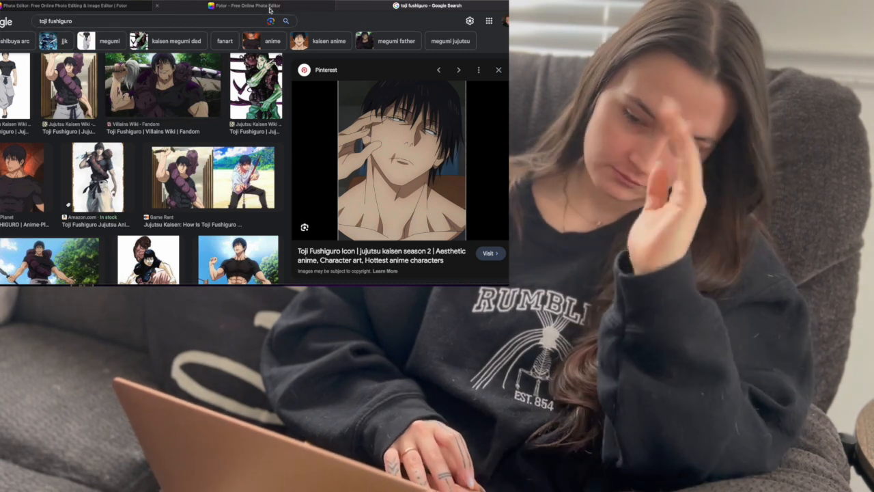
click(244, 5)
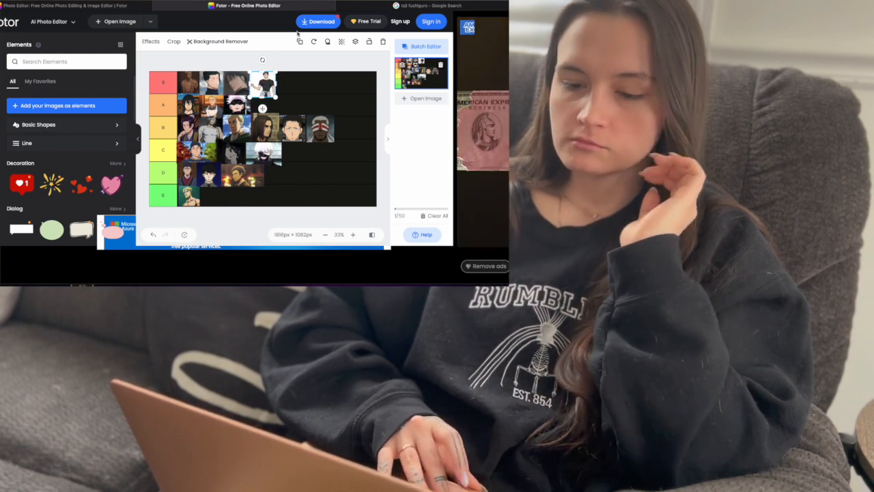
Upload IMG_0241.WEBP, drag it over the middle tier rows, and go back to Google
click(120, 21)
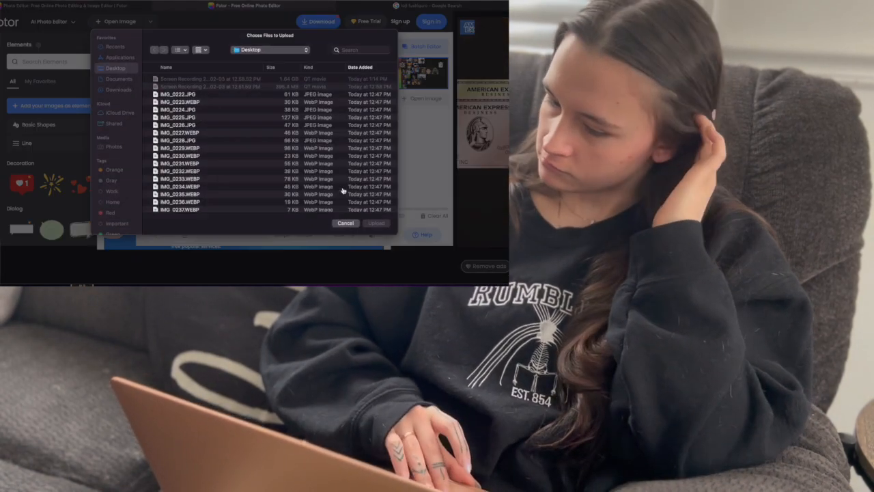
scroll(down, 3)
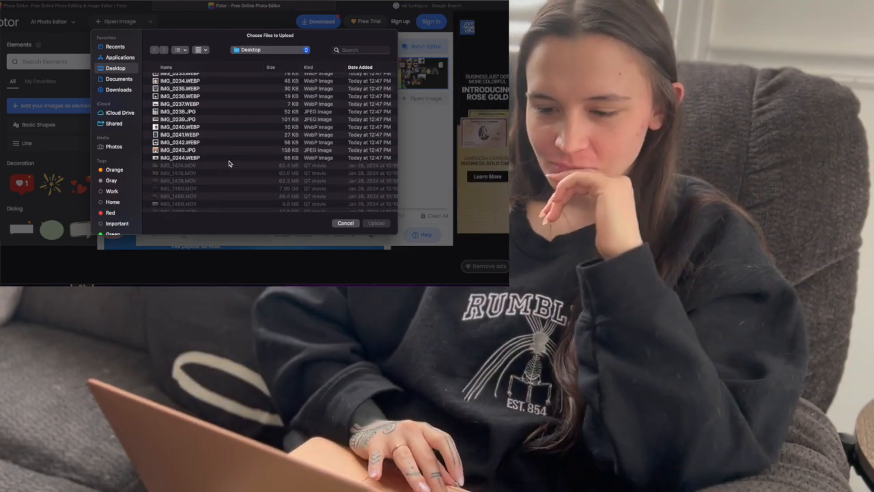
click(181, 135)
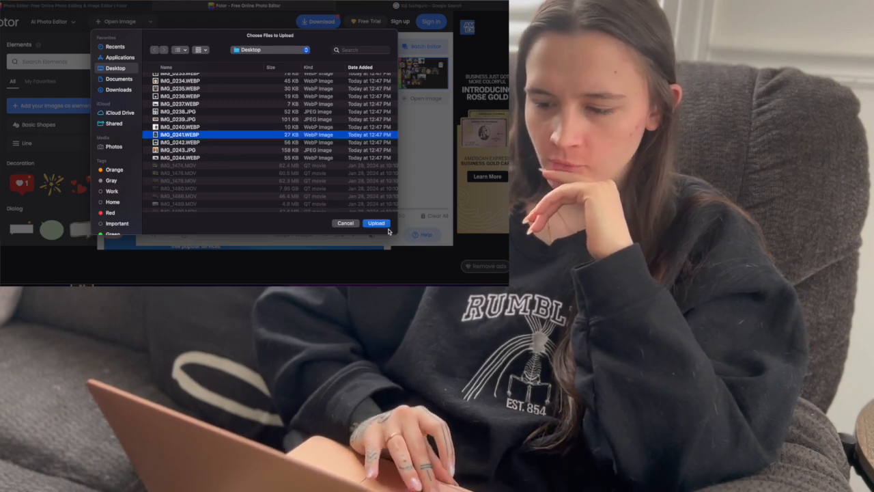
click(376, 223)
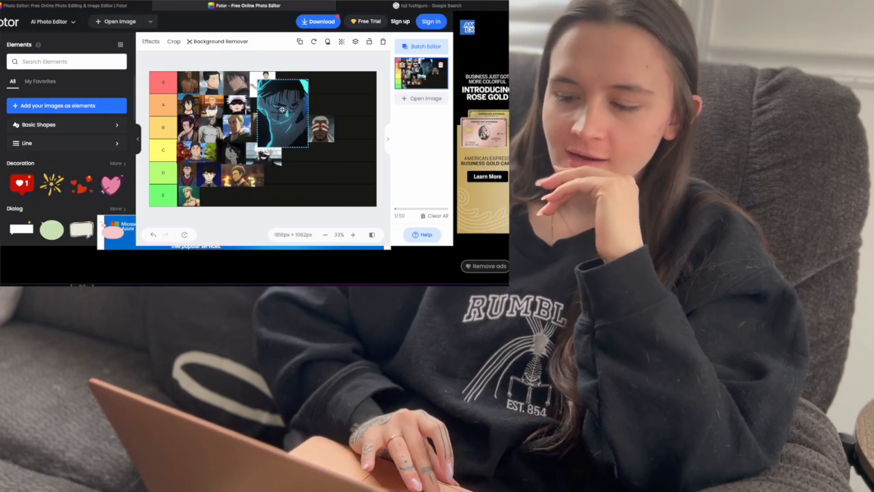
drag(282, 109, 288, 144)
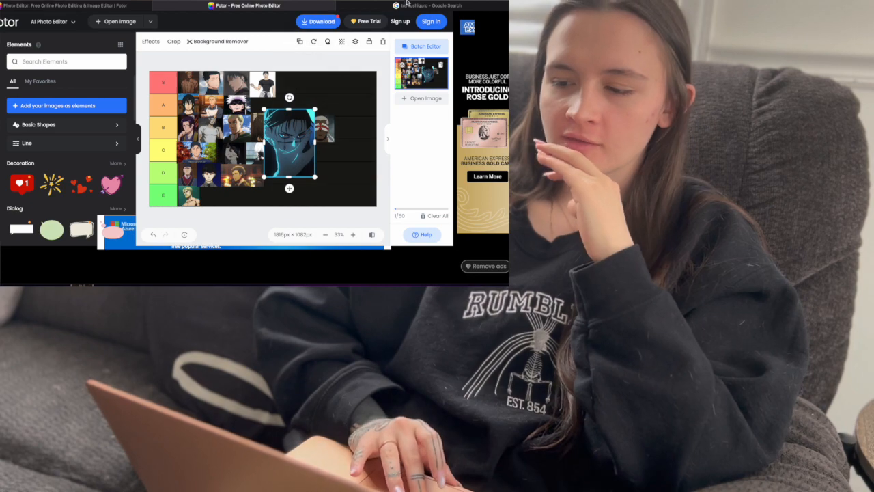
click(430, 6)
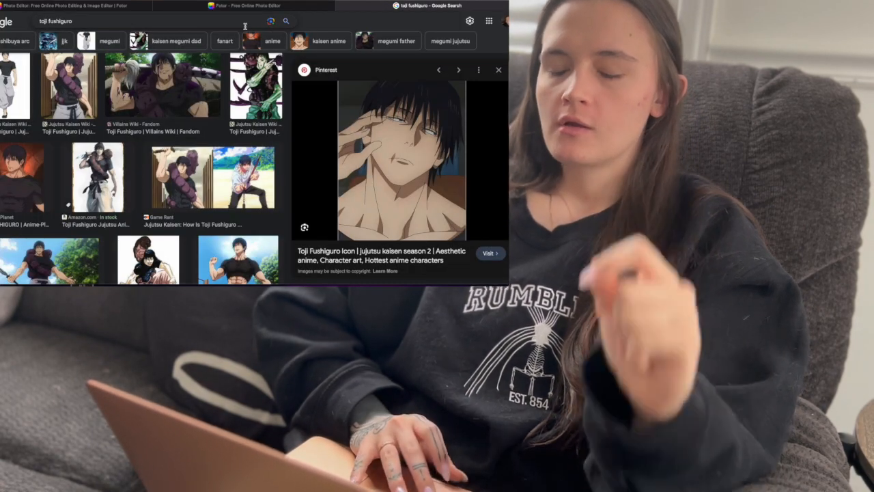
Swap the Toji query for the 'choso jujutsu kaisen' search suggestion
click(136, 22)
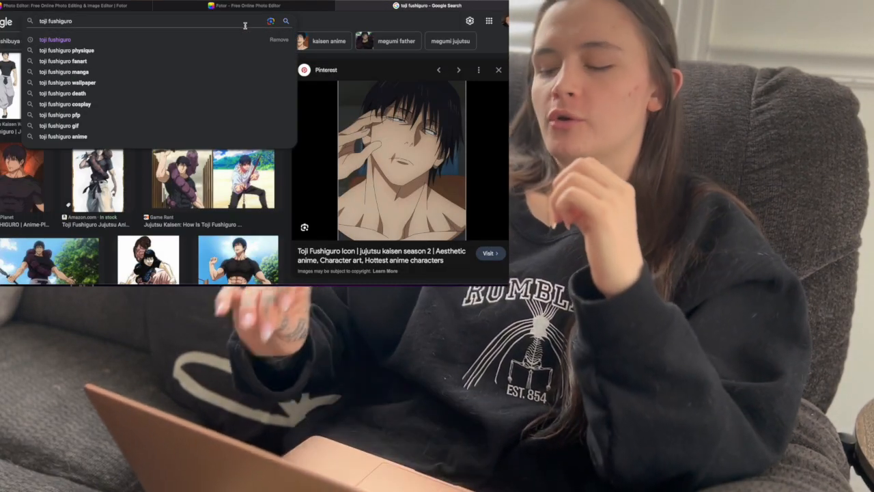
key(Backspace)
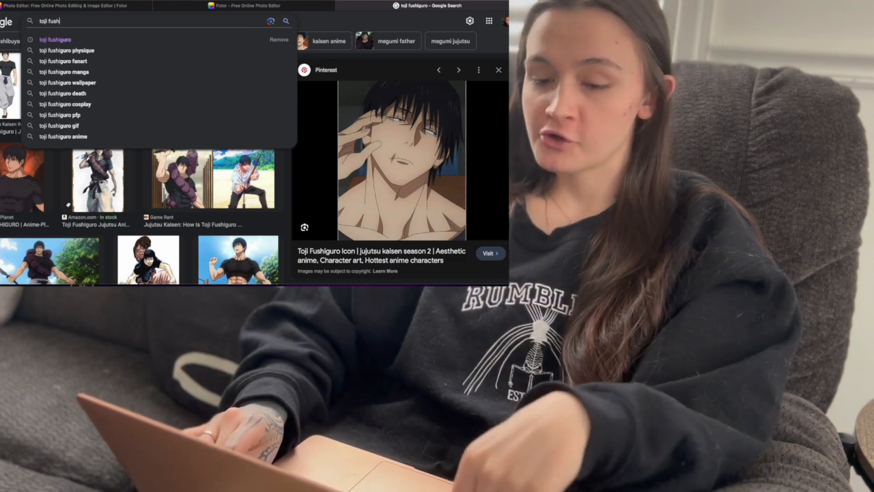
text(ch)
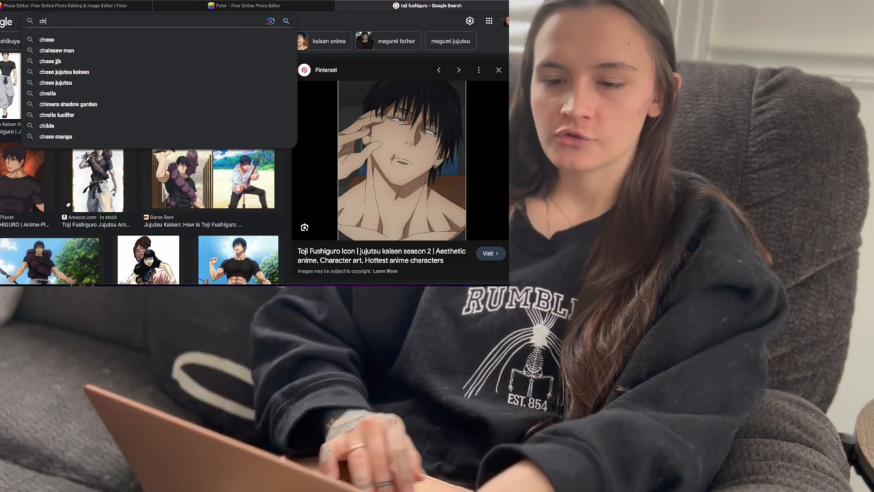
click(65, 71)
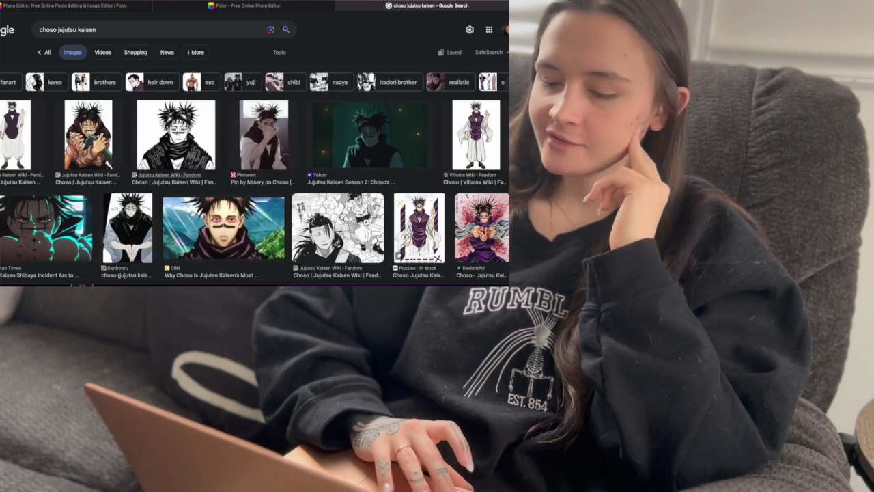
Preview and close one Choso image, then scroll down and preview the Pinterest Choso picture
click(222, 229)
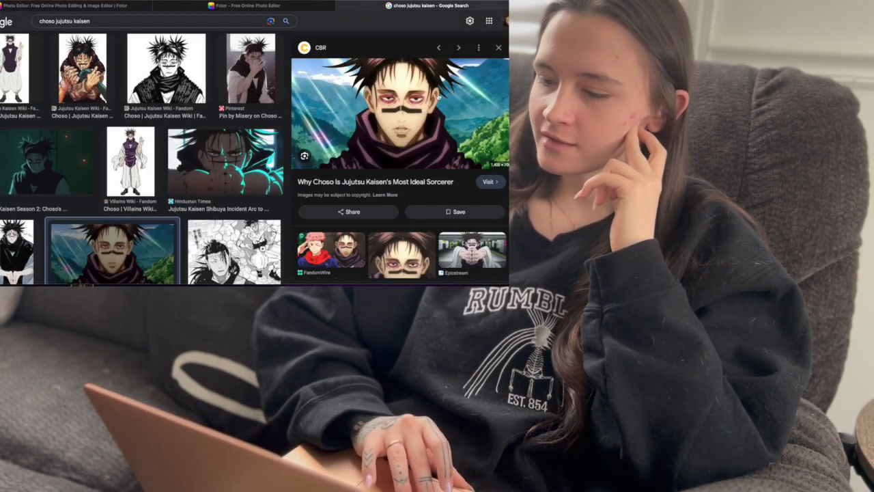
click(498, 47)
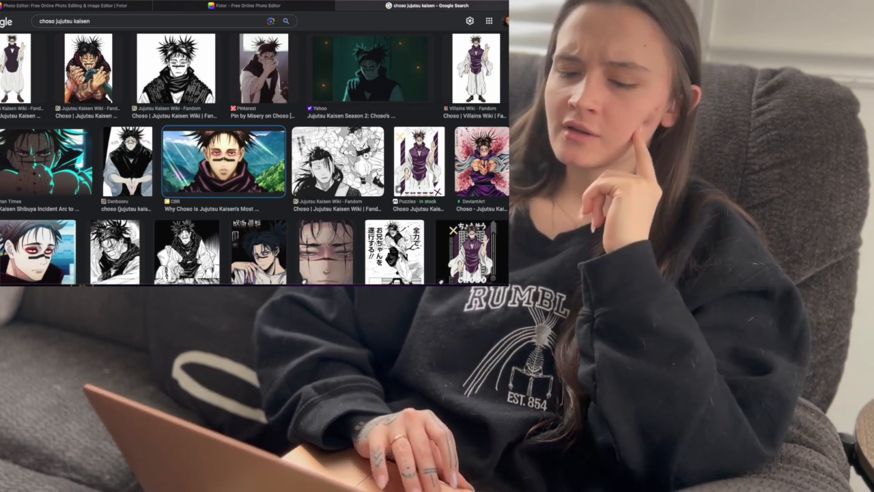
scroll(down, 3)
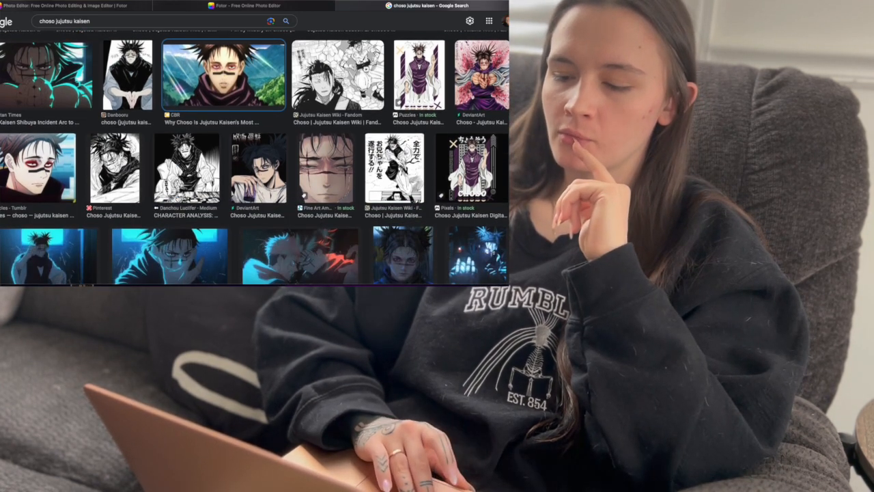
scroll(down, 3)
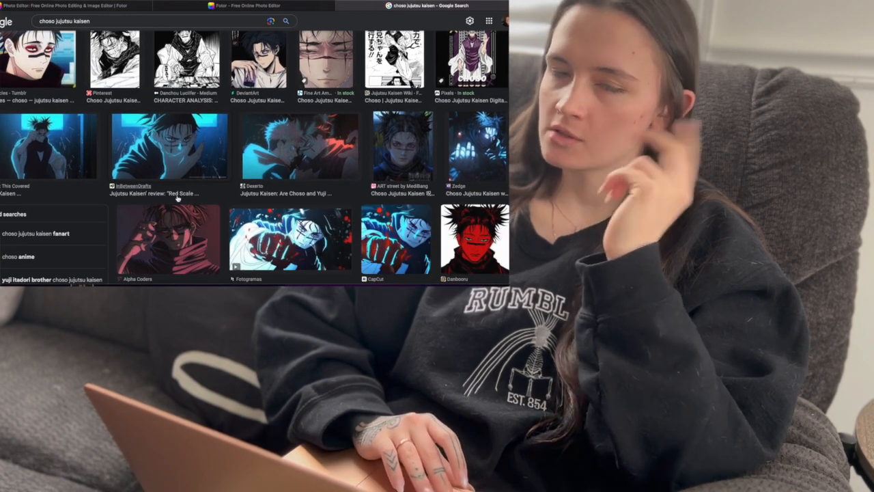
scroll(down, 3)
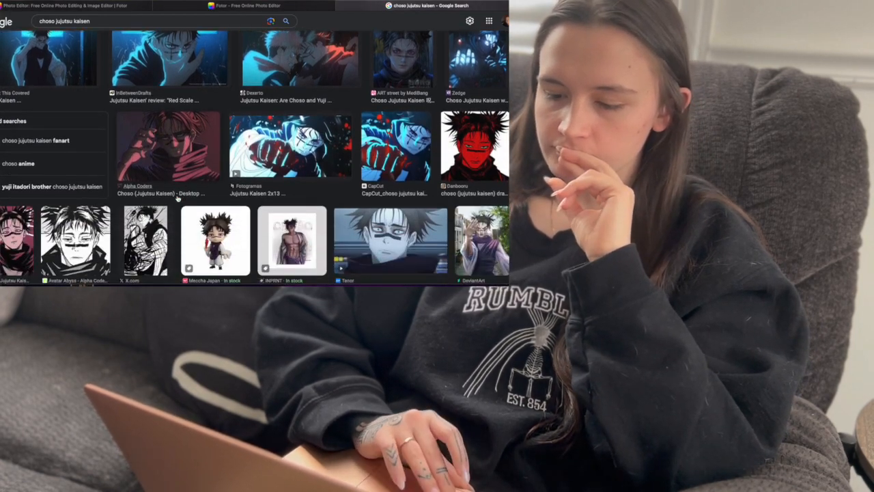
scroll(down, 3)
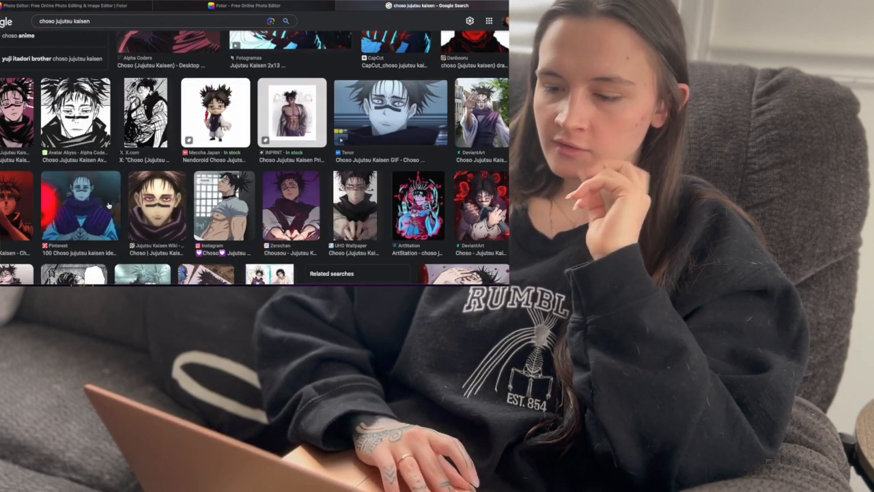
click(81, 205)
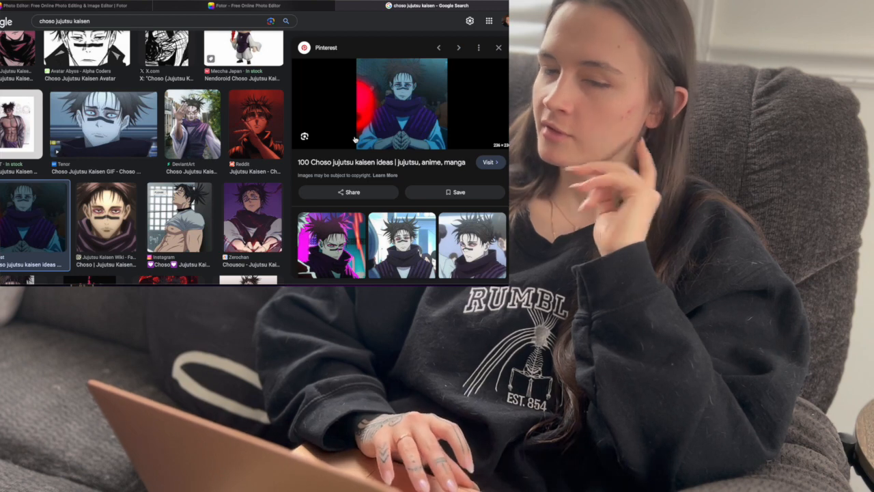
Scroll much further through the Choso results and open a larger preview of another Choso image
scroll(down, 3)
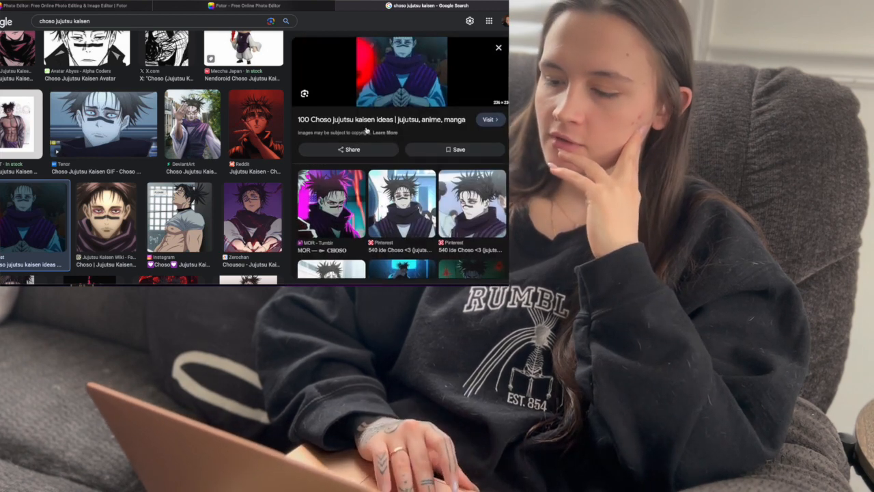
scroll(down, 3)
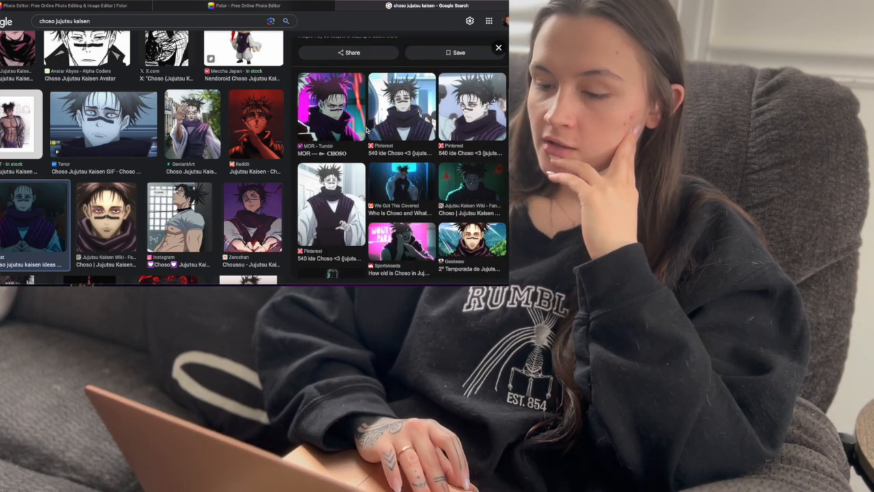
scroll(down, 3)
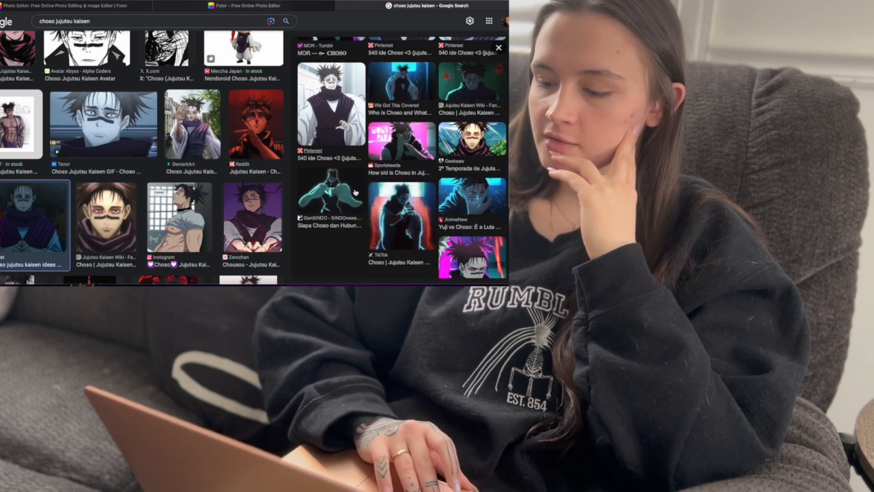
scroll(down, 3)
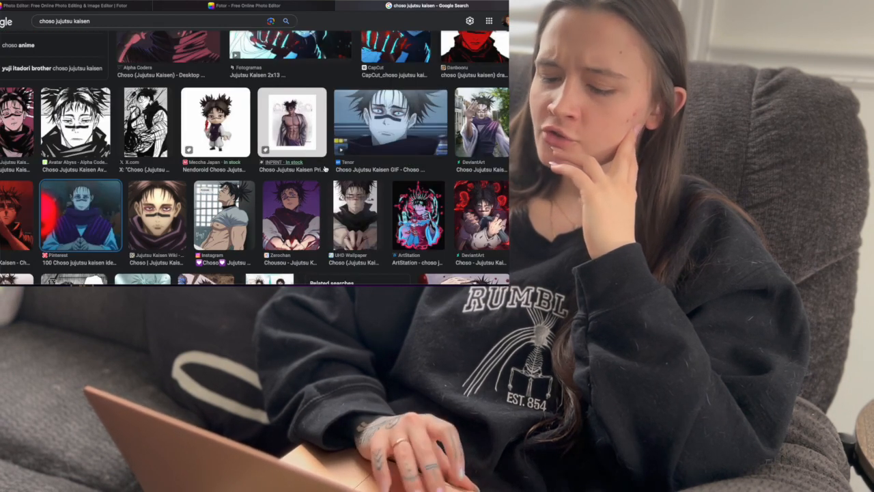
scroll(down, 3)
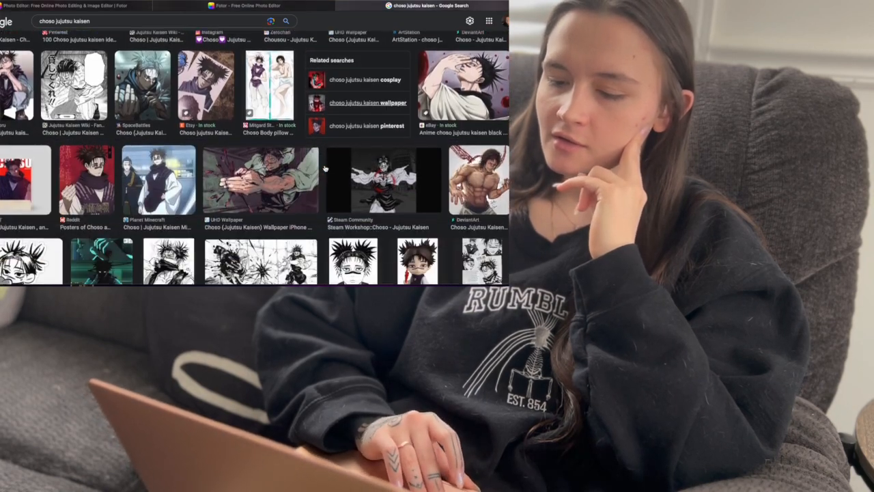
scroll(down, 3)
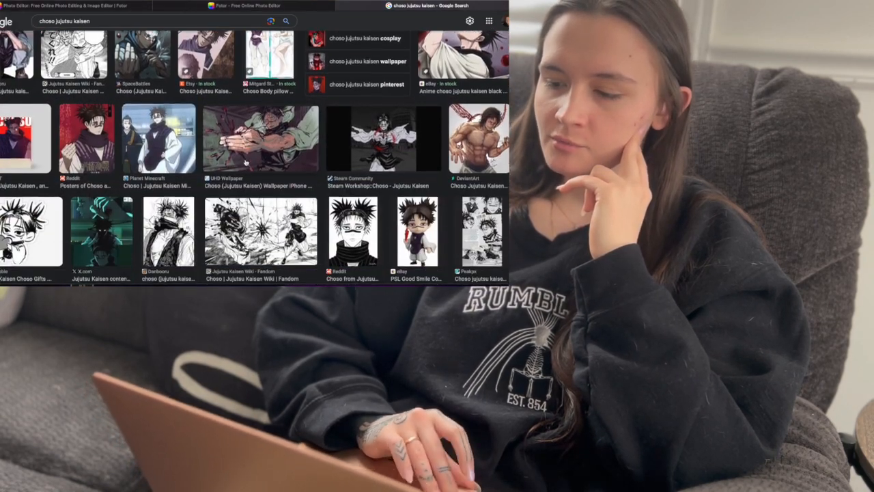
scroll(down, 3)
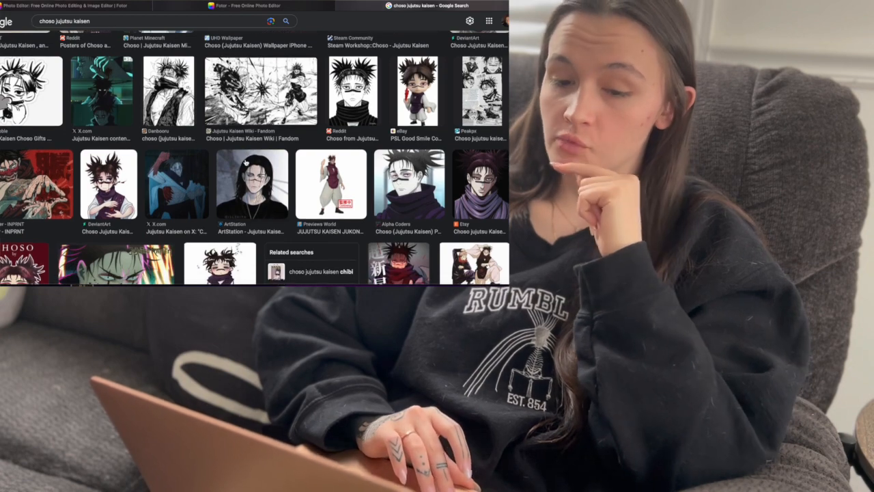
scroll(down, 3)
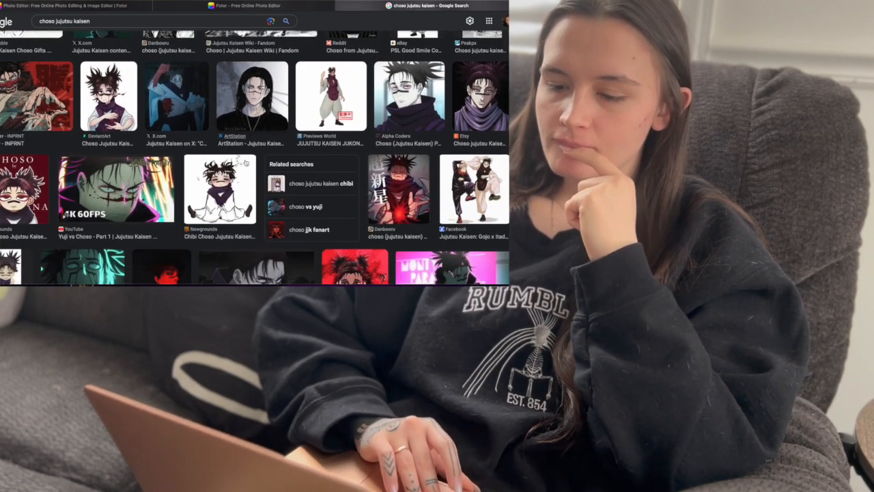
scroll(down, 3)
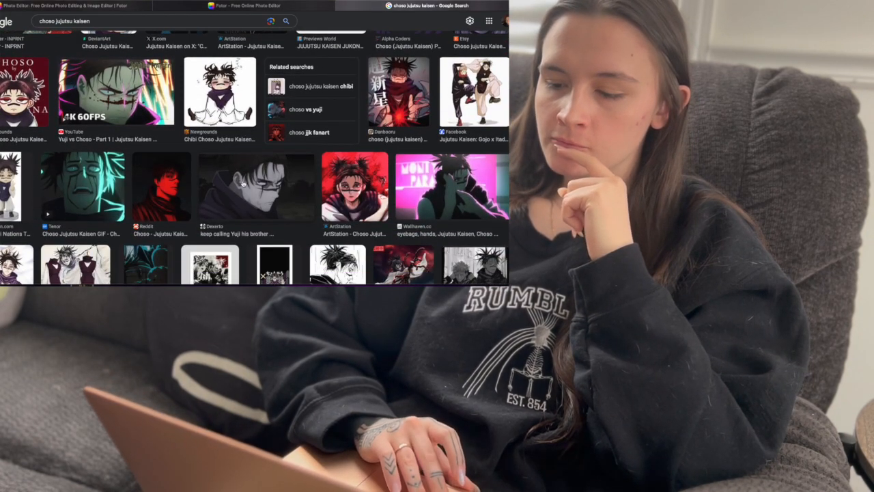
click(256, 187)
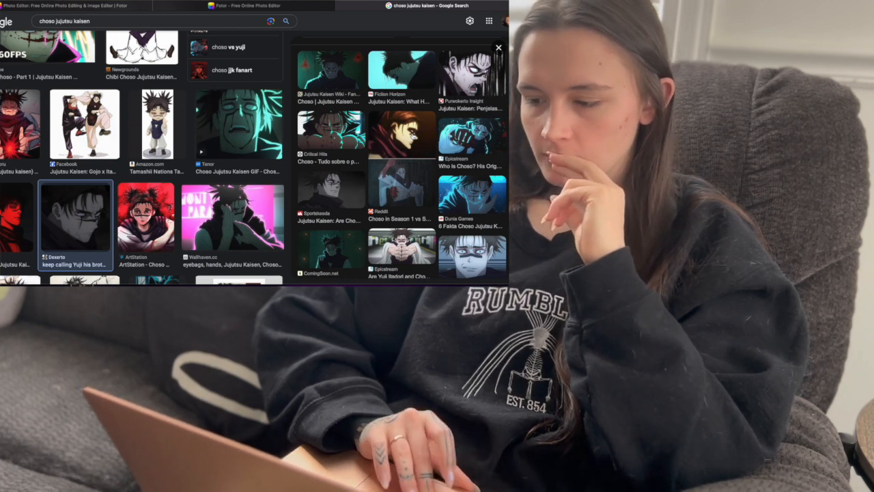
Preview the blue-lit Choso picture, then upload IMG_0242.WEBP in Fotor as an element
click(471, 198)
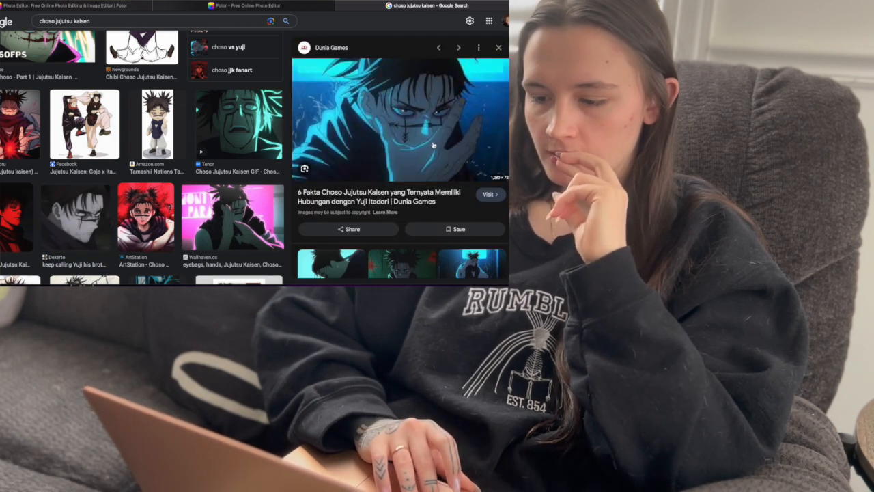
scroll(down, 3)
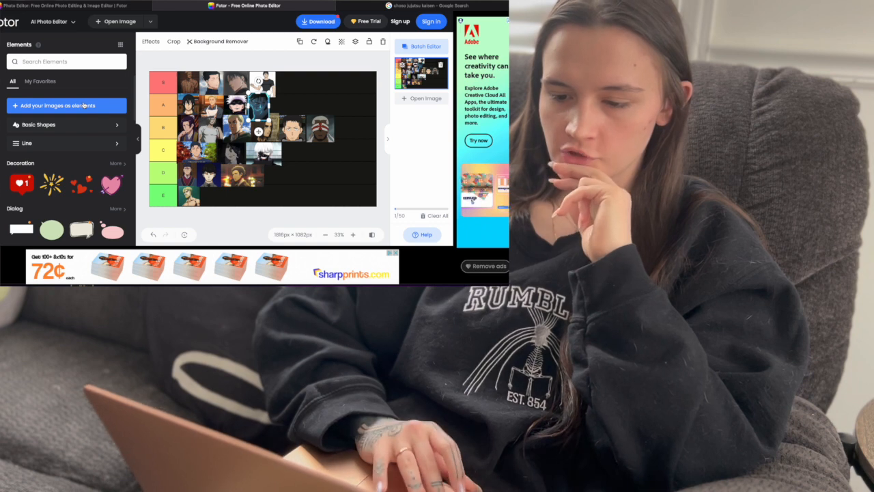
click(67, 105)
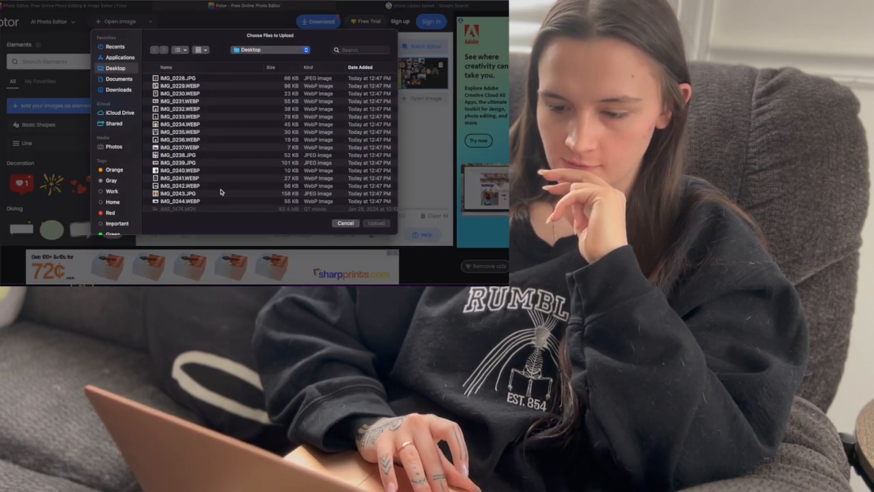
click(205, 186)
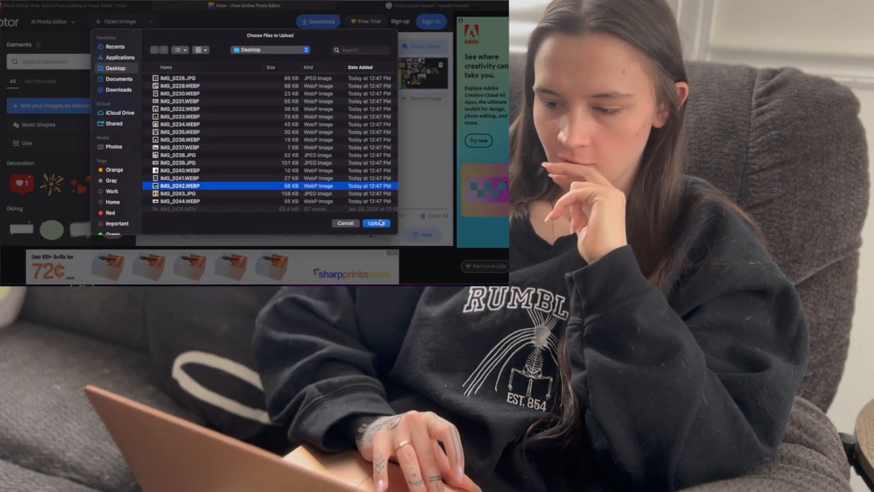
click(377, 222)
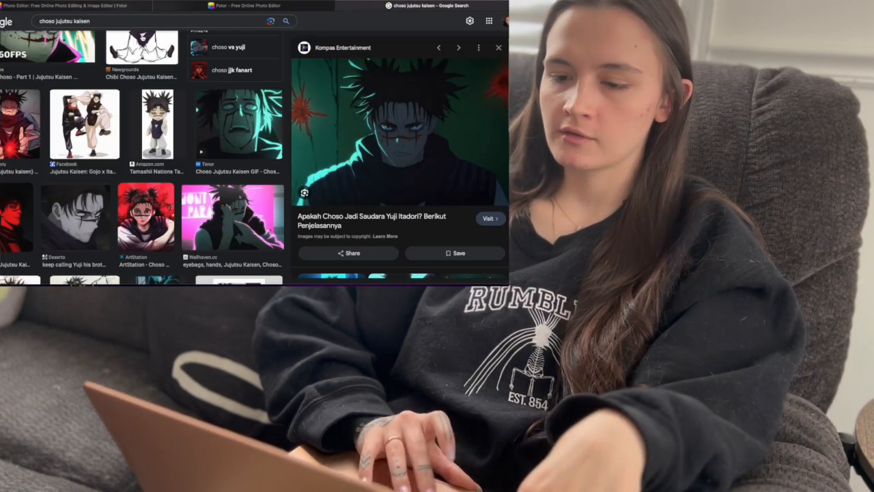
Search the 'megumi jujutsu kaisen' suggestion and preview a Megumi image
click(136, 21)
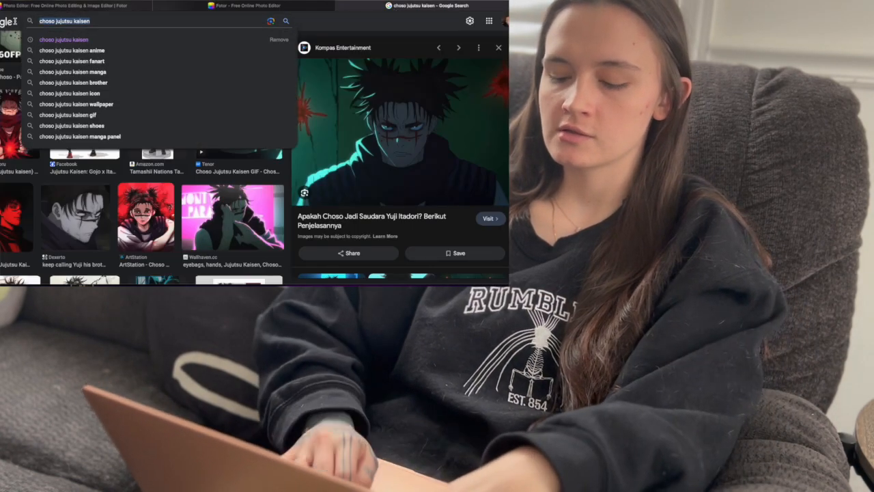
text(meg)
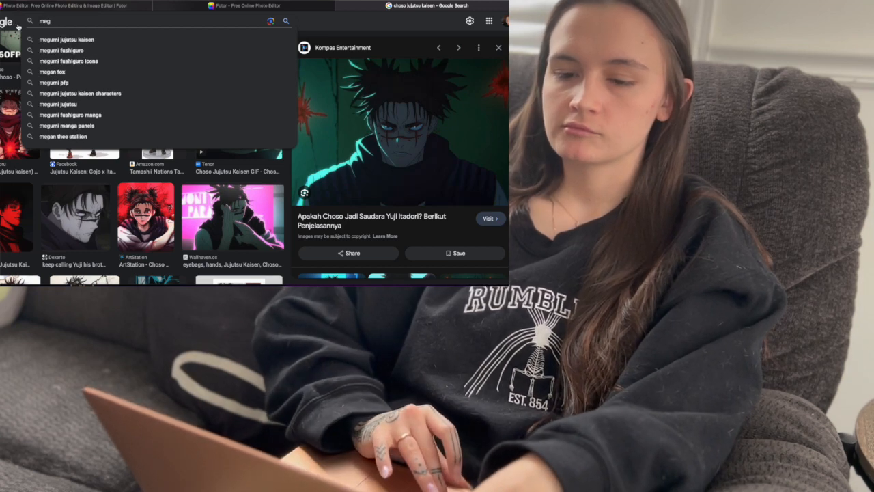
click(66, 39)
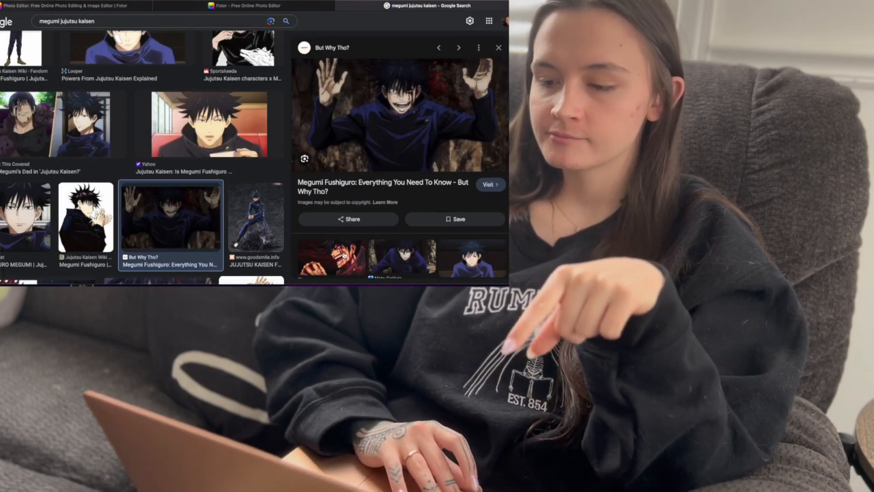
click(458, 47)
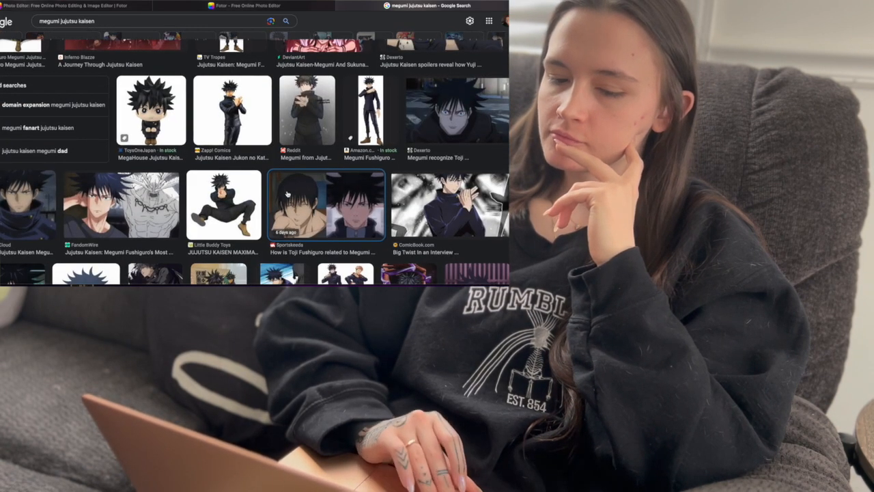
Scroll the Megumi preview panel and open a related Megumi picture
scroll(down, 3)
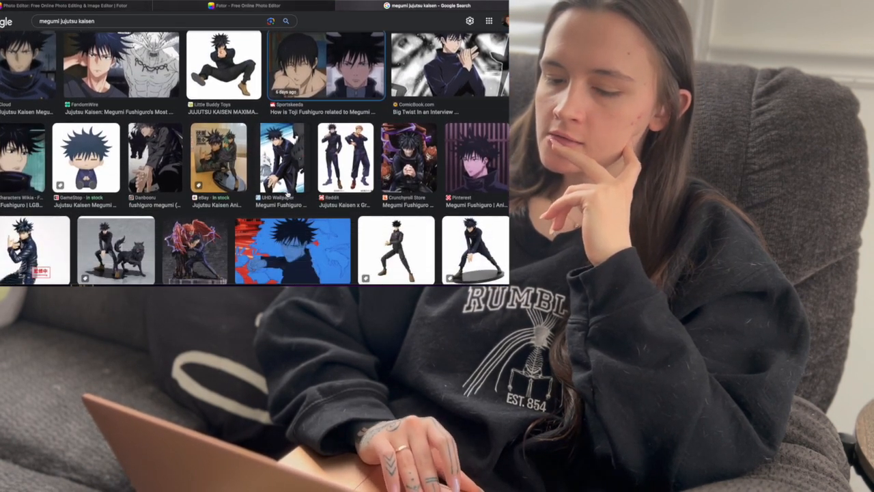
scroll(down, 3)
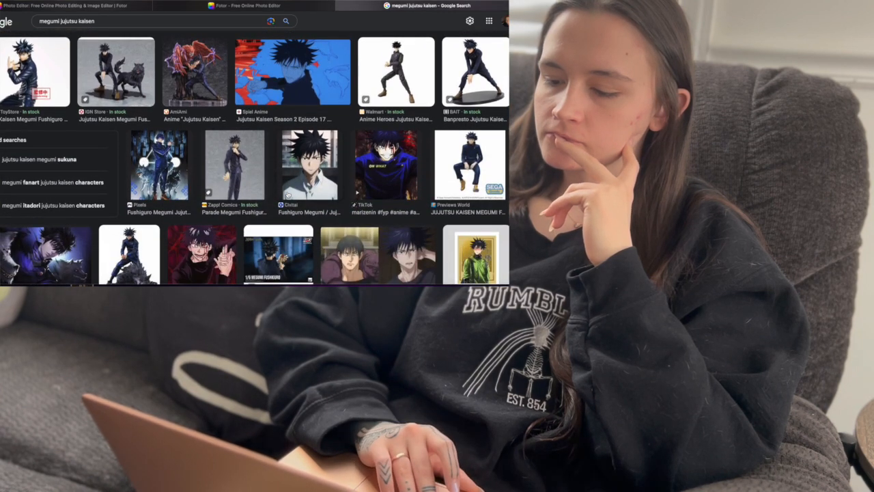
scroll(down, 3)
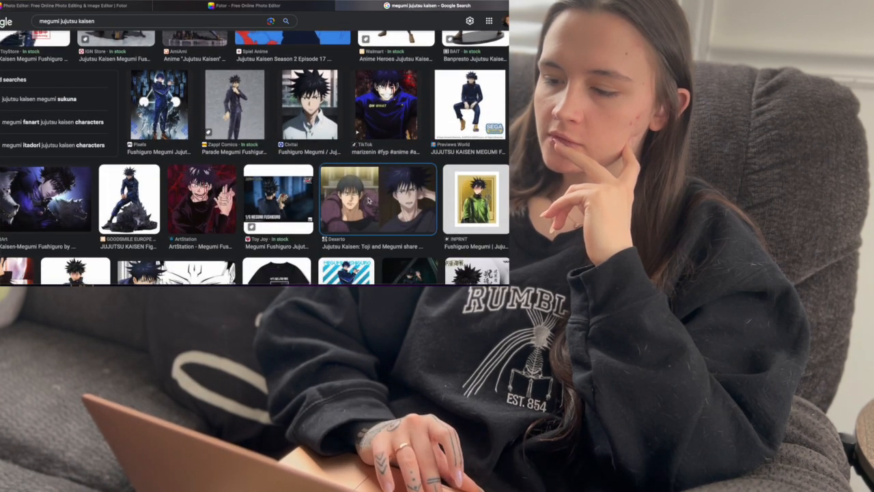
click(377, 198)
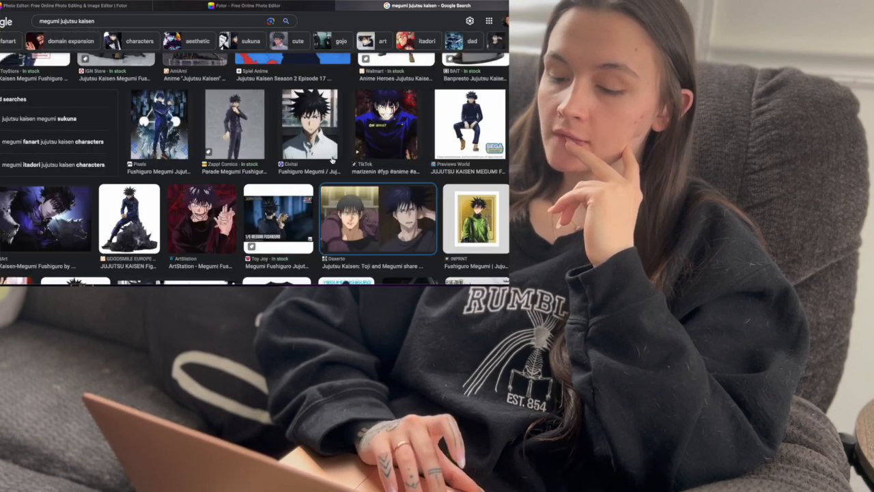
Scroll through more related Megumi images, then switch back to the Fotor editor
scroll(down, 3)
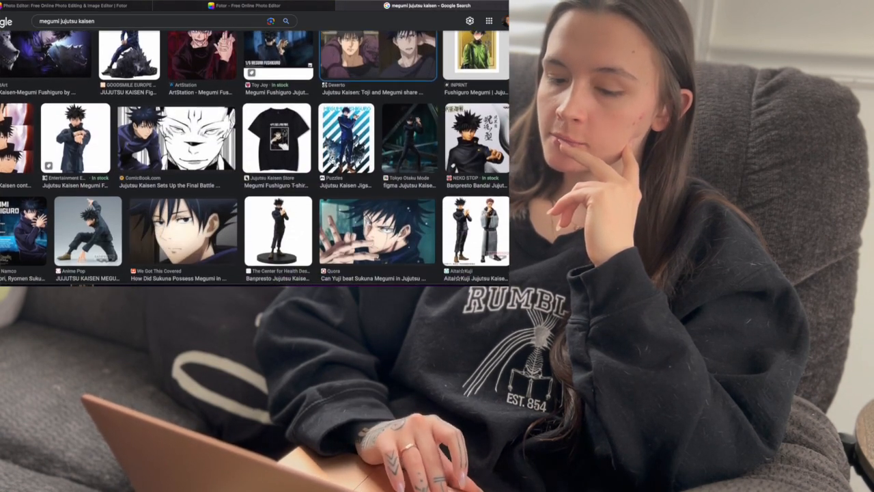
scroll(down, 3)
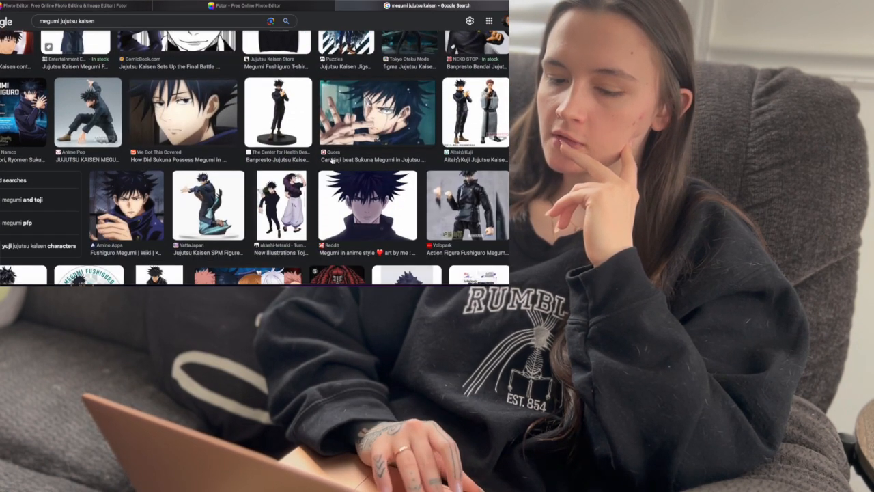
scroll(down, 3)
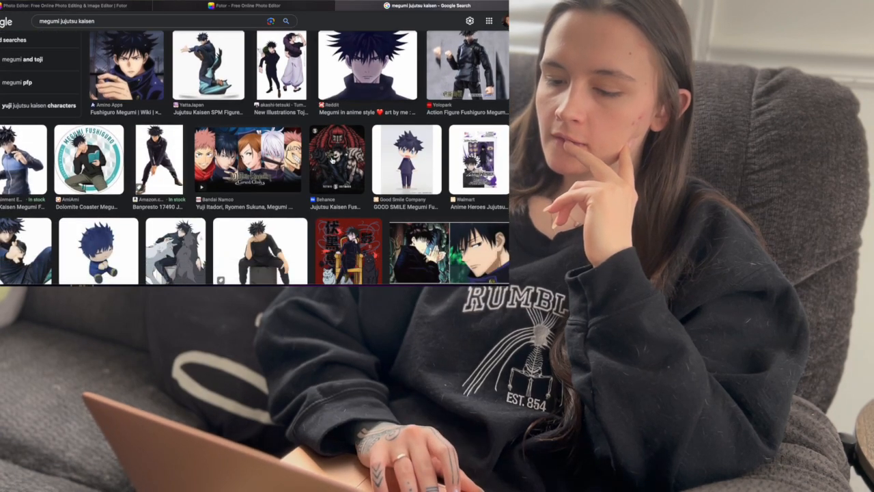
scroll(down, 3)
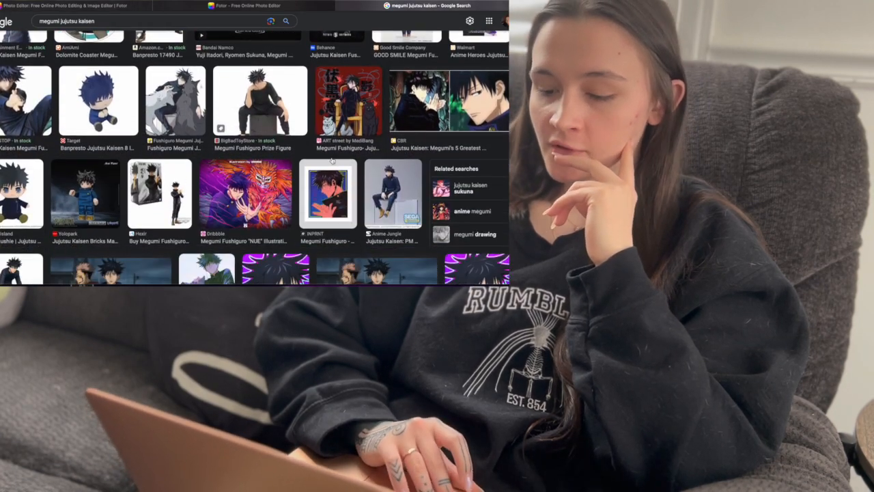
scroll(down, 3)
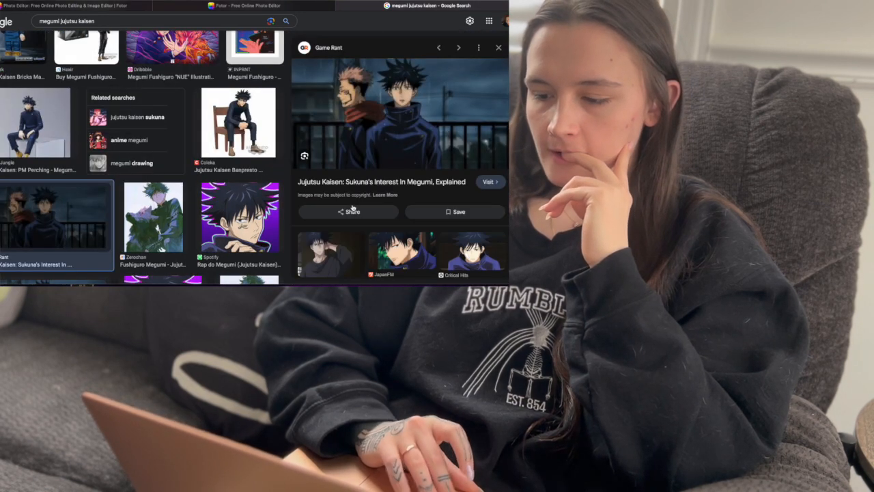
scroll(down, 3)
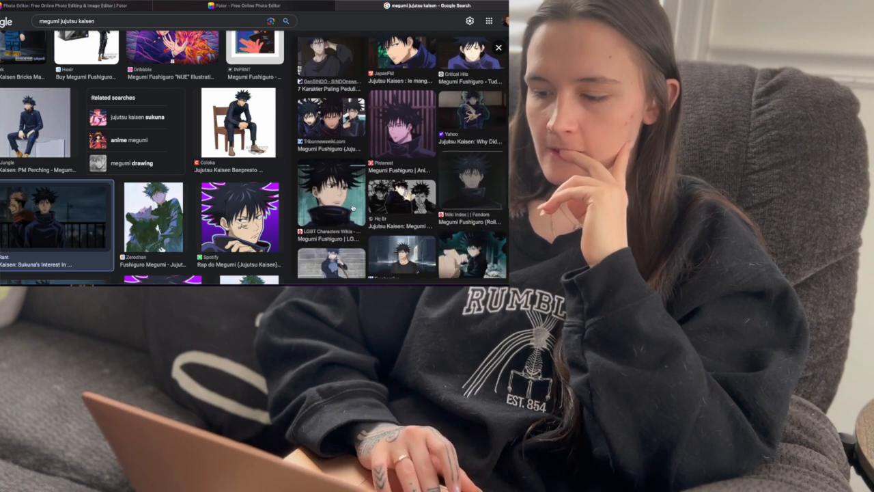
scroll(down, 3)
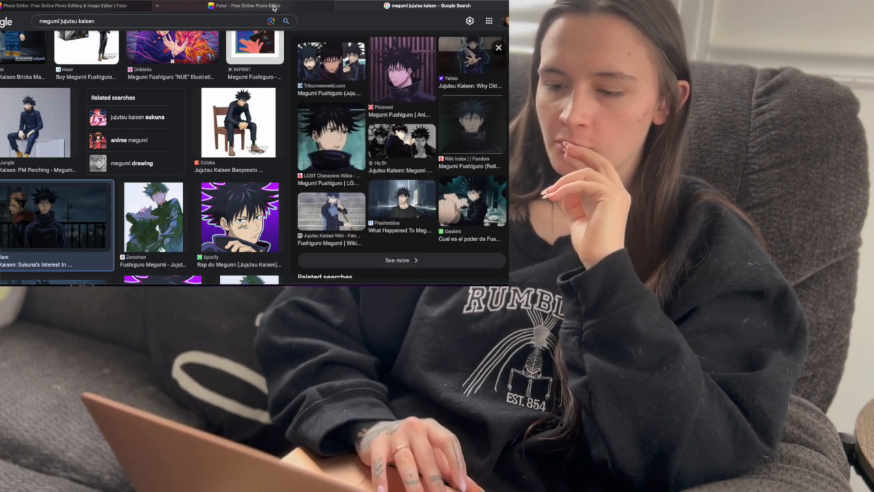
click(244, 5)
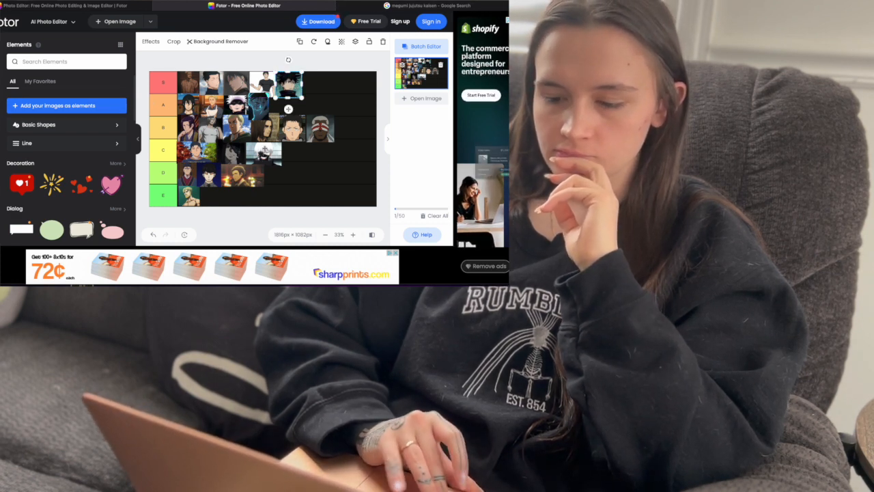
Upload IMG_0243.JPG and IMG_0244.WEBP into the Fotor tier list
click(120, 21)
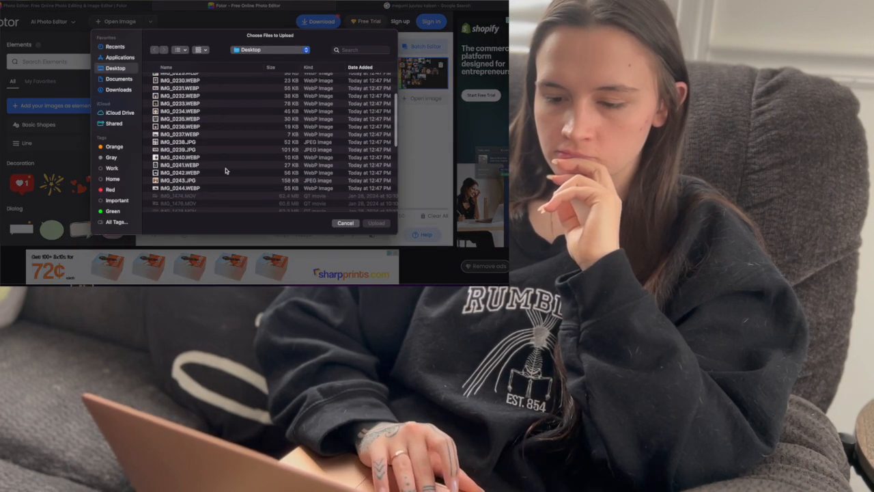
click(180, 178)
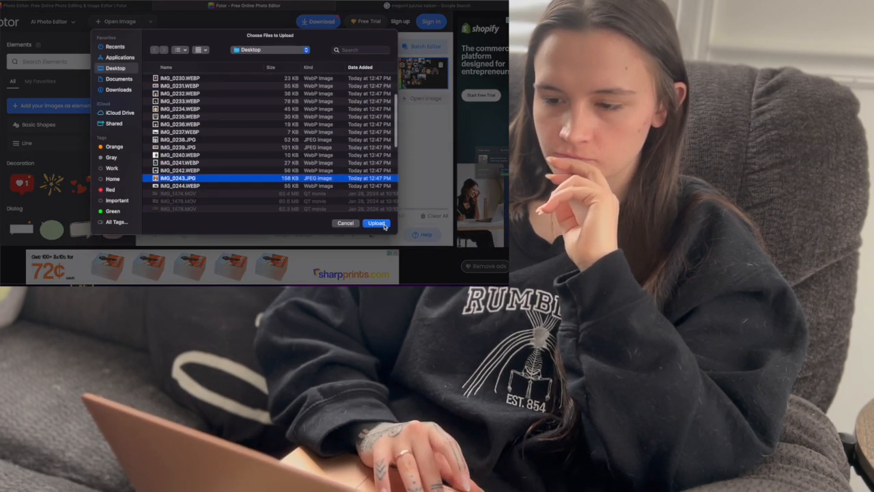
click(376, 223)
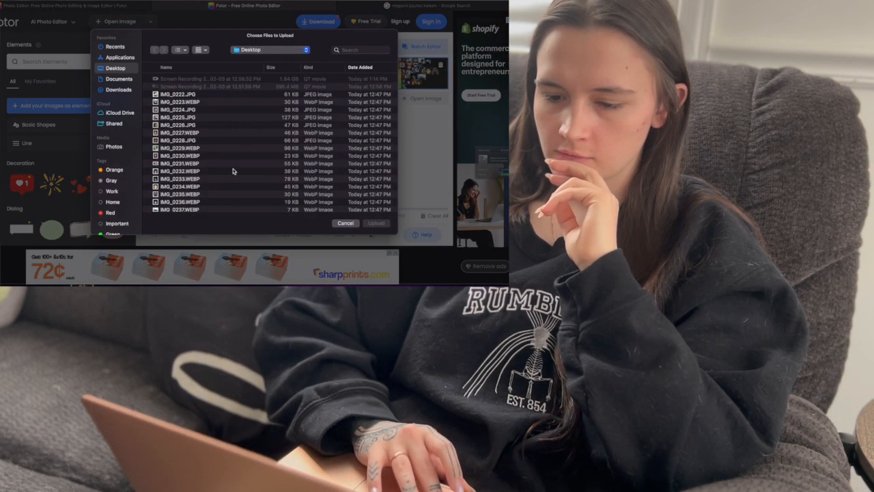
scroll(down, 3)
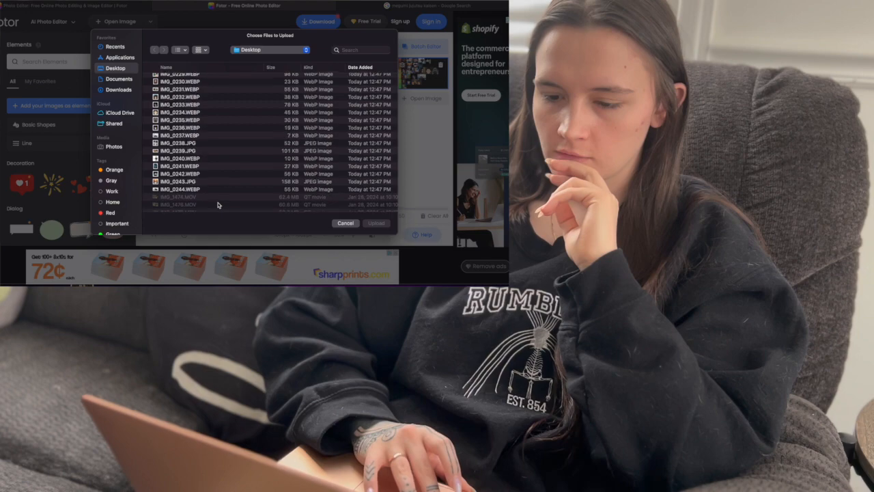
click(198, 189)
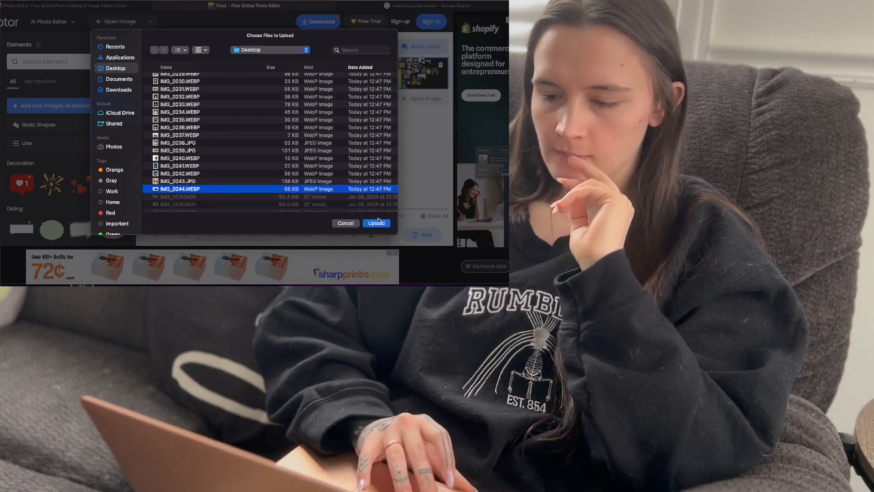
click(376, 222)
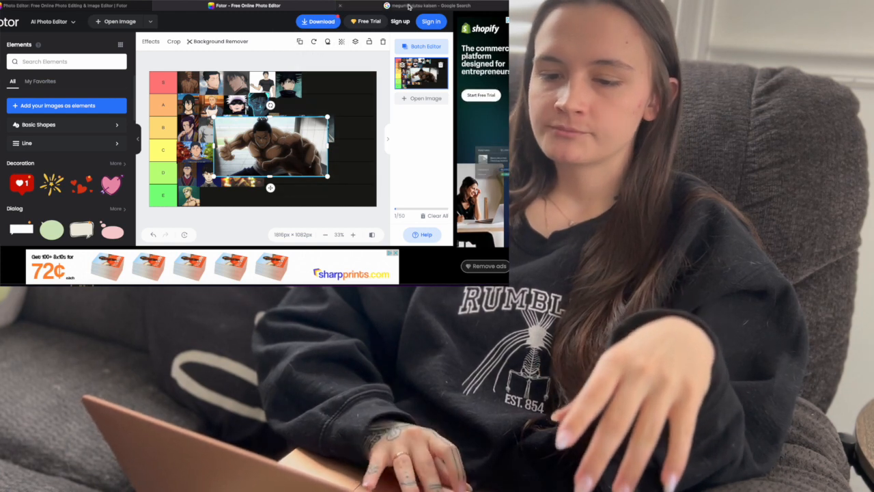
Back in Google, search 'tohi', then pick the Toji Jujutsu Kaisen suggestion
click(430, 5)
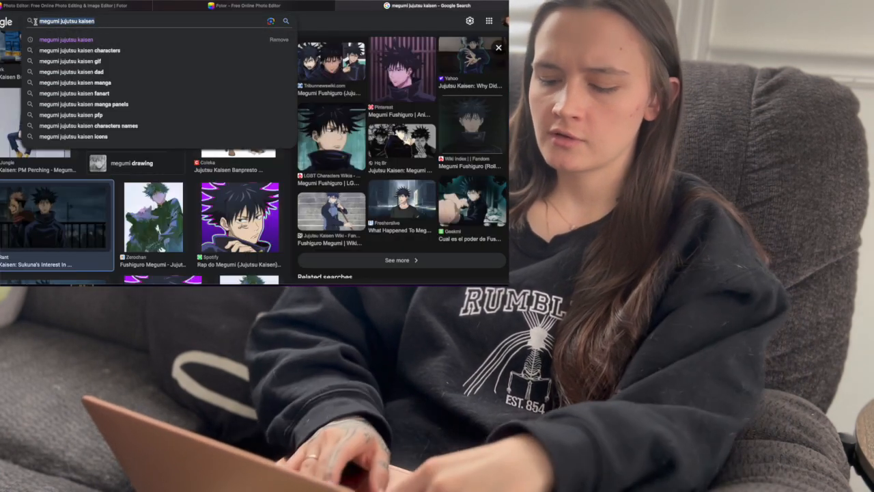
text(tohi)
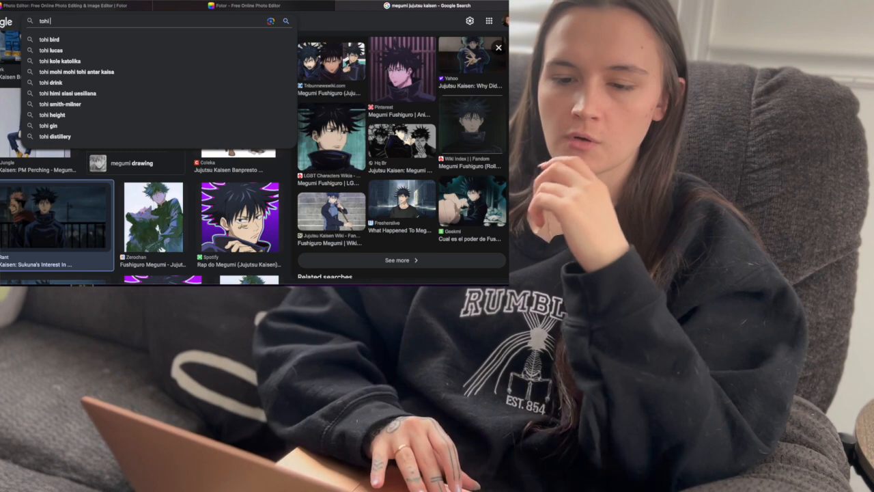
key(Return)
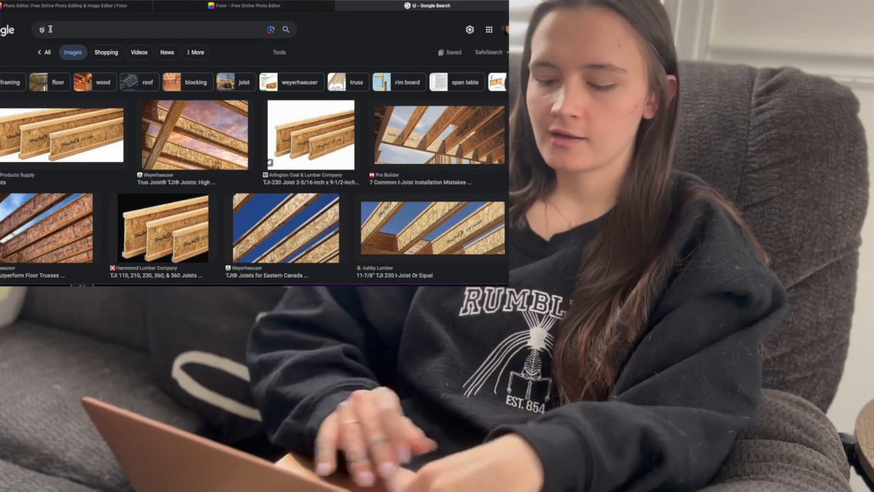
text(to)
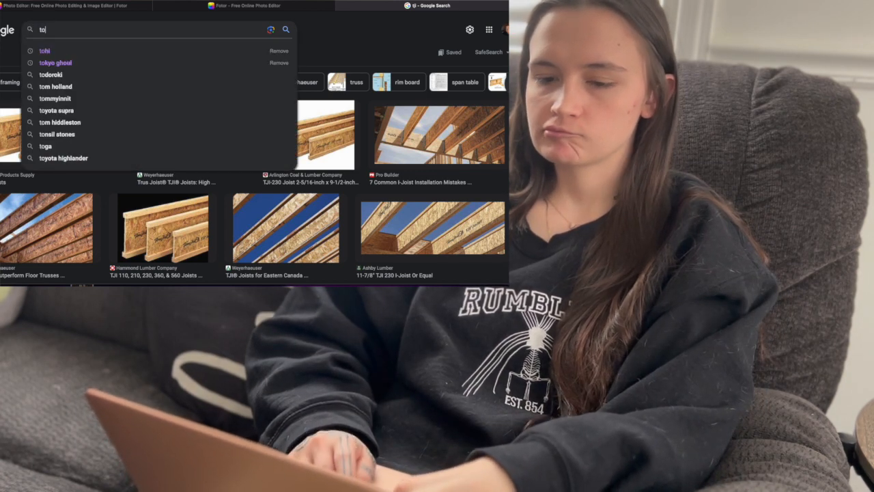
text(ji)
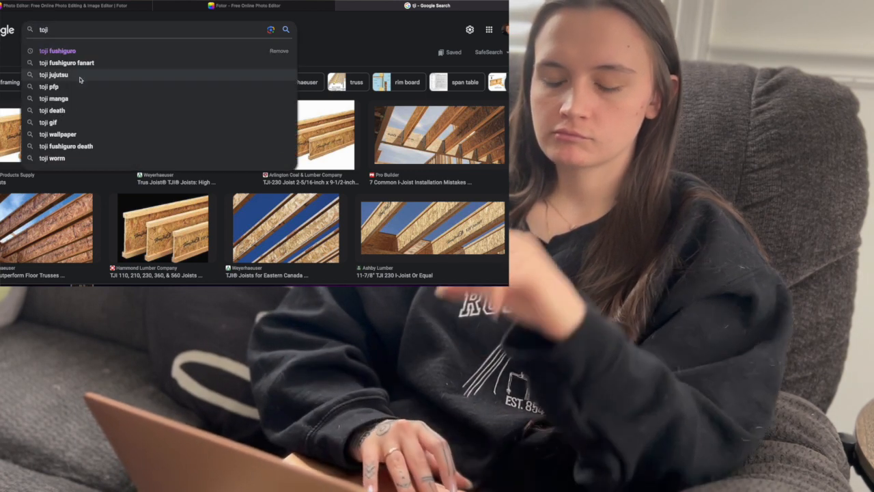
click(55, 74)
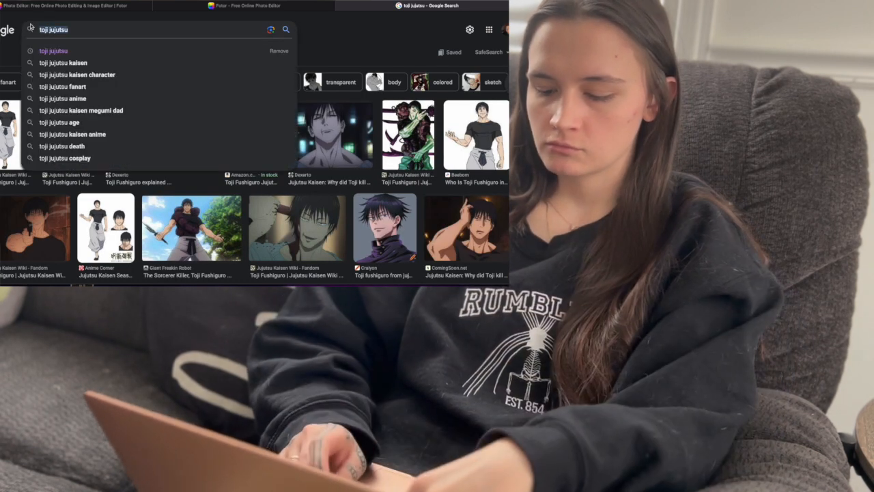
Replace the query with 'jujutsu kaisen chara' to search Jujutsu Kaisen characters
key(Backspace)
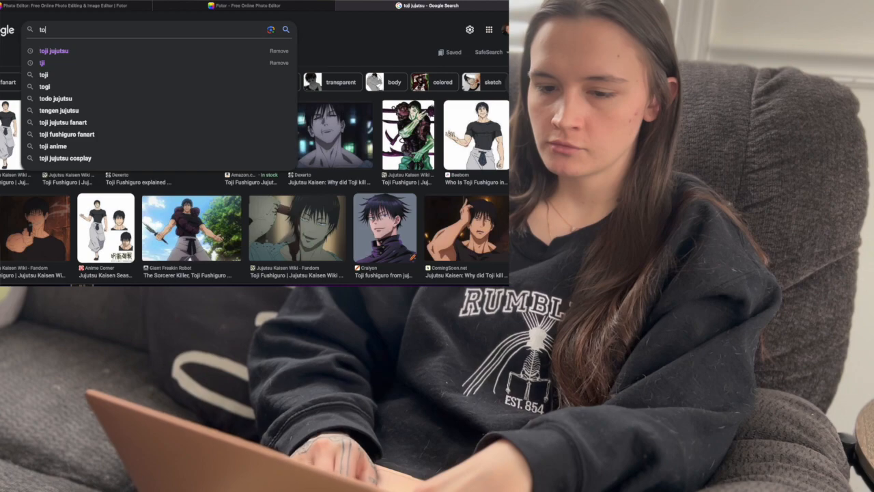
text(jujutsu kaisen chara)
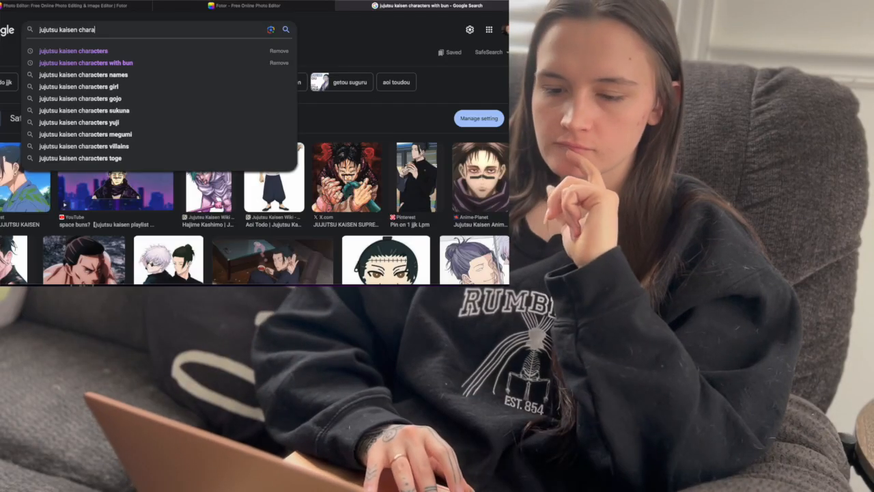
key(backspace)
text(jujutsu todo)
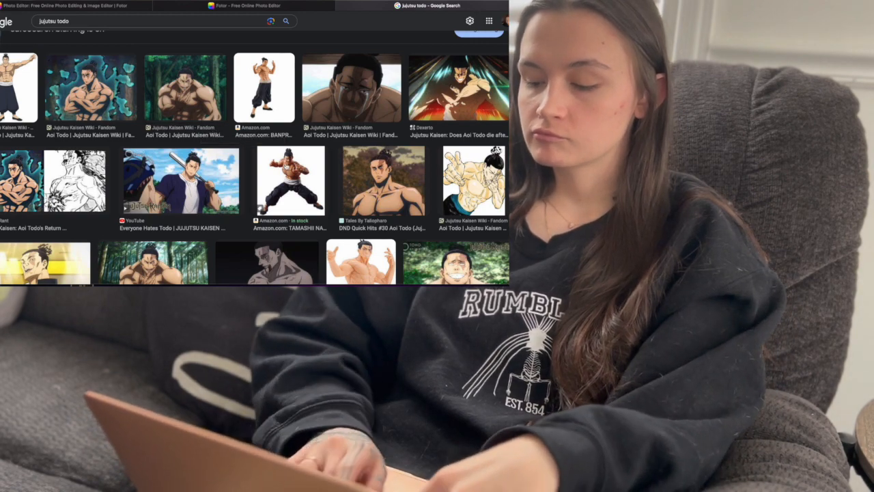
Scroll through the Aoi Todo image results, then go back to the Fotor tier list tab
scroll(down, 3)
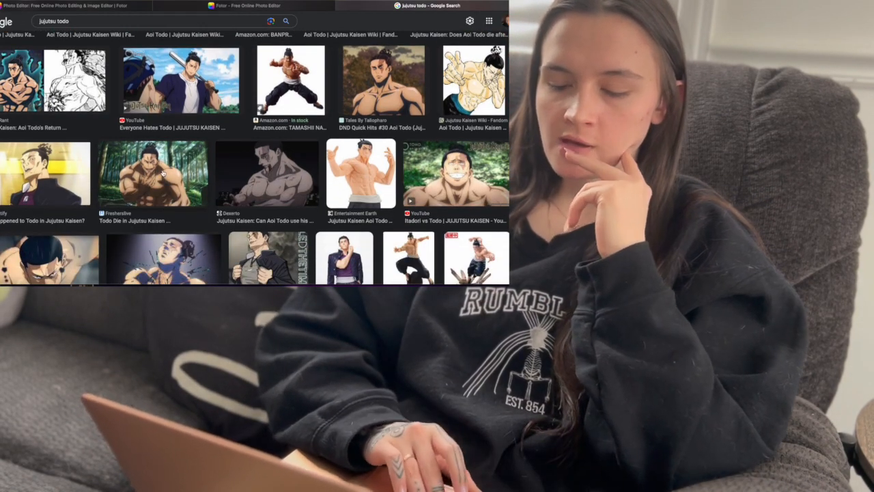
scroll(down, 3)
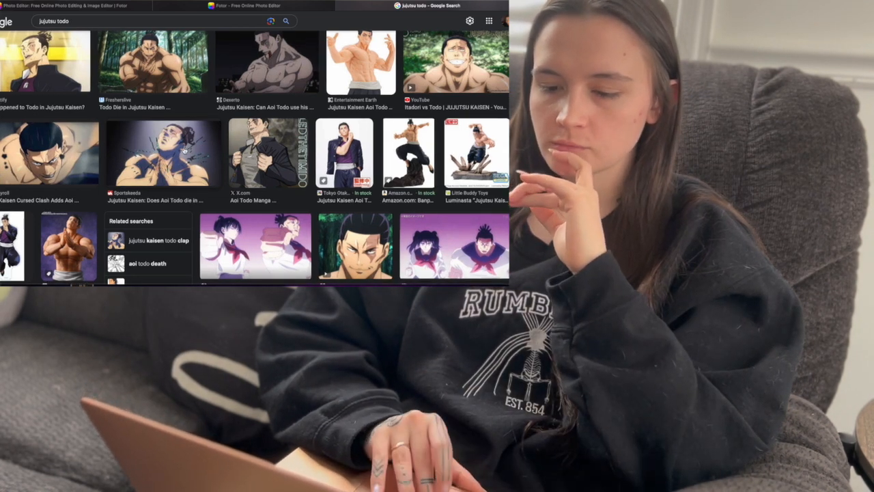
scroll(down, 3)
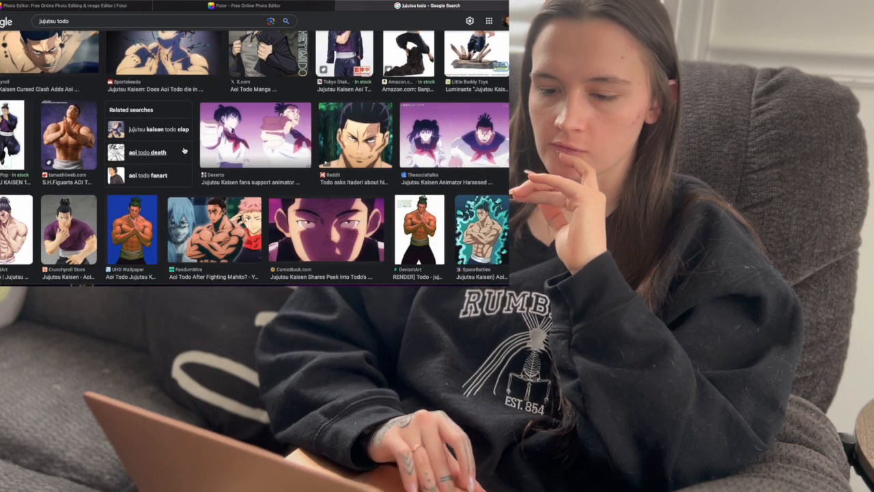
scroll(down, 3)
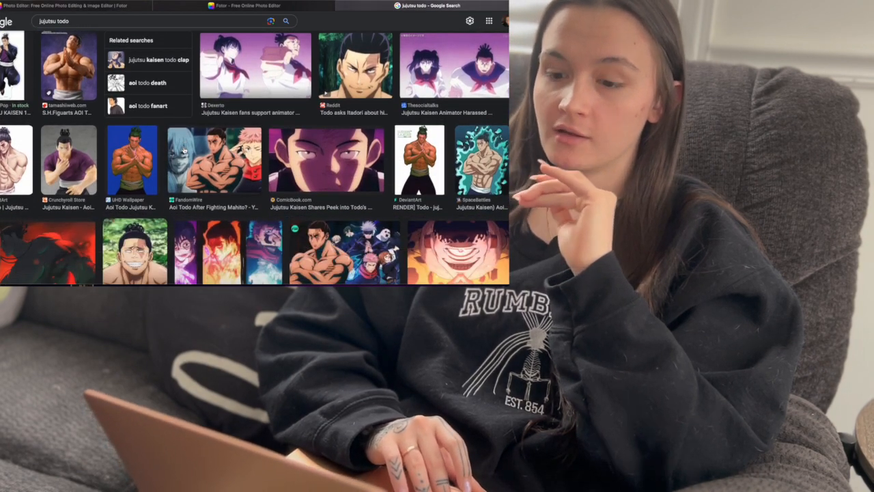
scroll(down, 3)
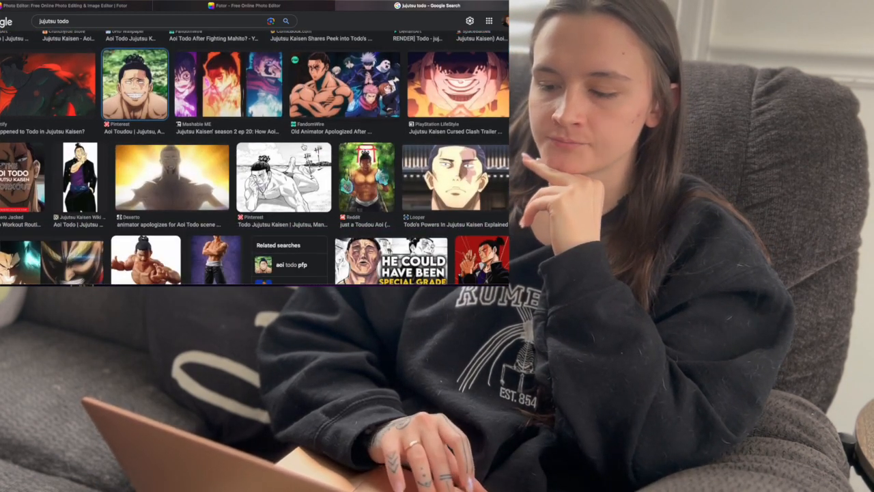
scroll(down, 3)
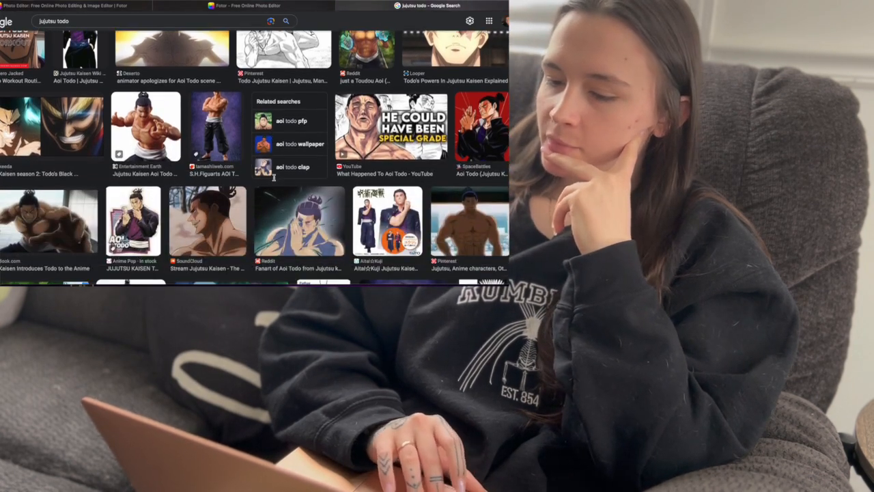
scroll(down, 3)
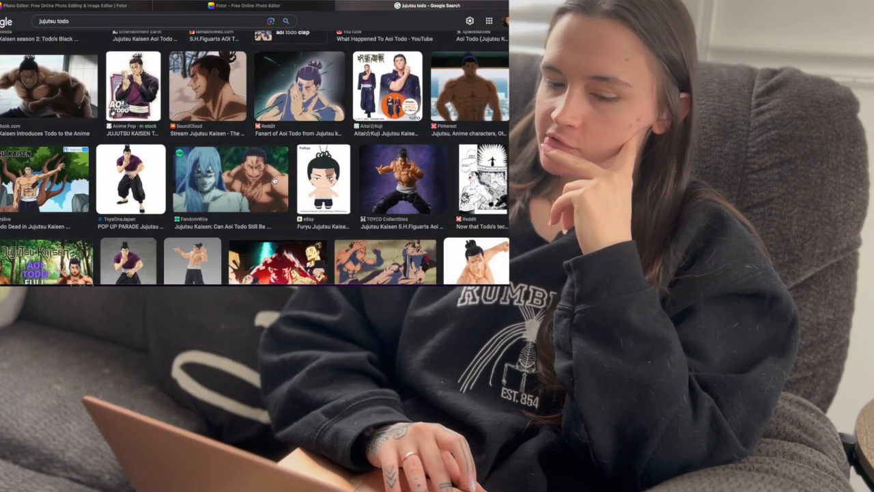
click(244, 5)
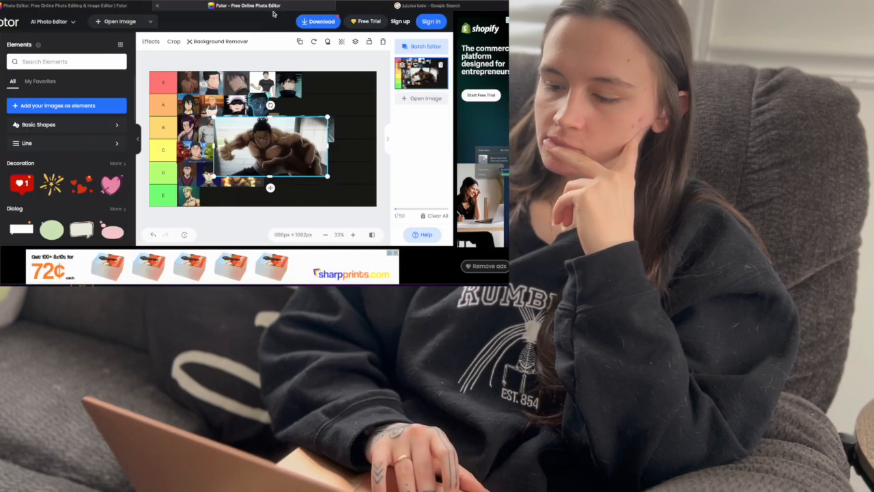